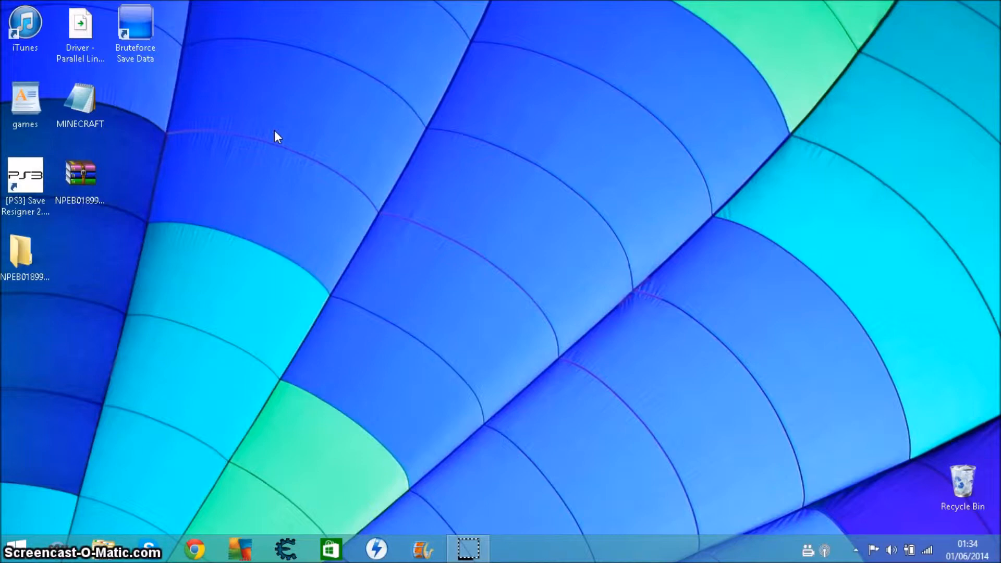
Look inside the Minecraft save archive on the desktop, then close it
{"action": "left_click", "coordinate": [25, 175]}
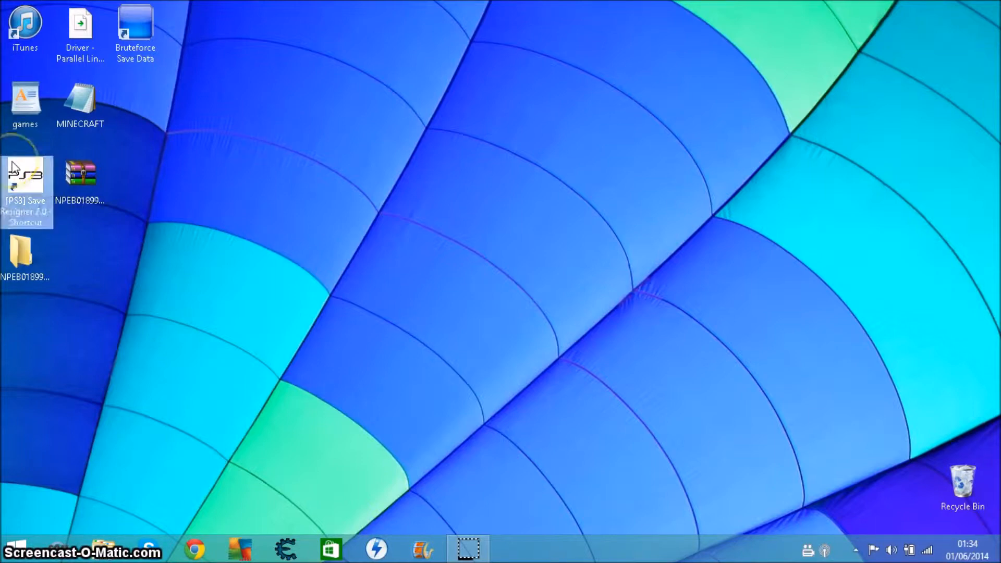
{"action": "mouse_move", "coordinate": [25, 179]}
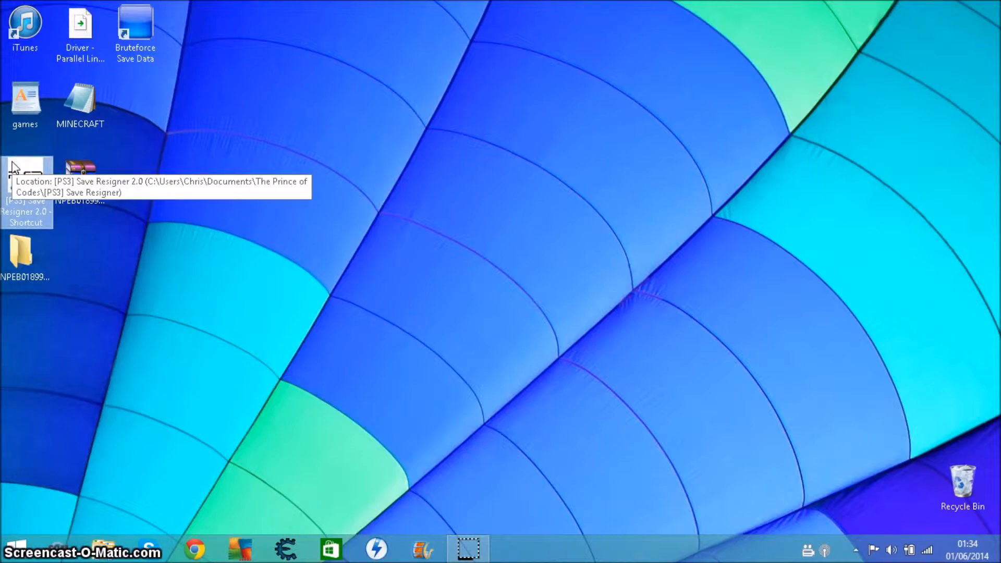
{"action": "left_click", "coordinate": [25, 189]}
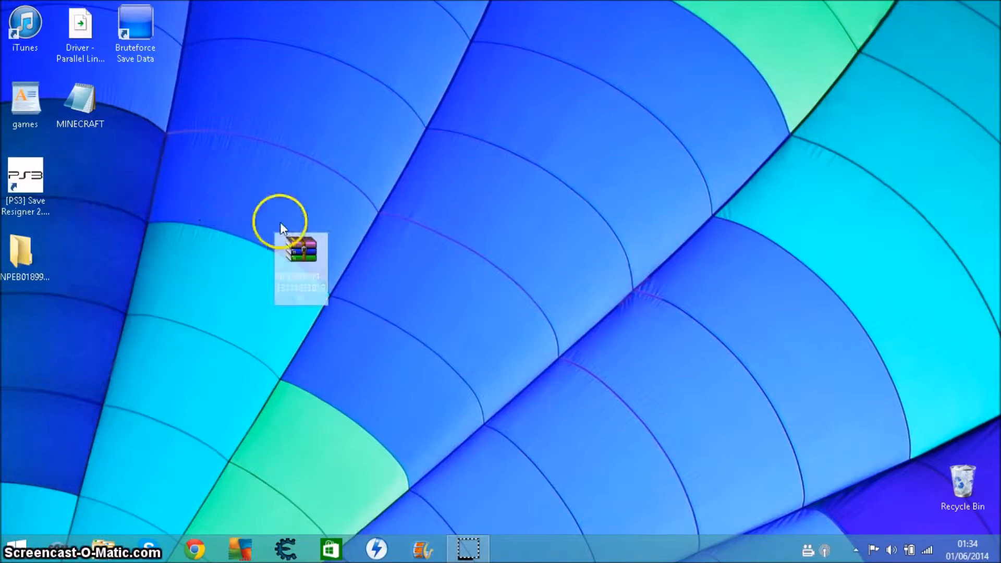
{"action": "double_click", "coordinate": [301, 268]}
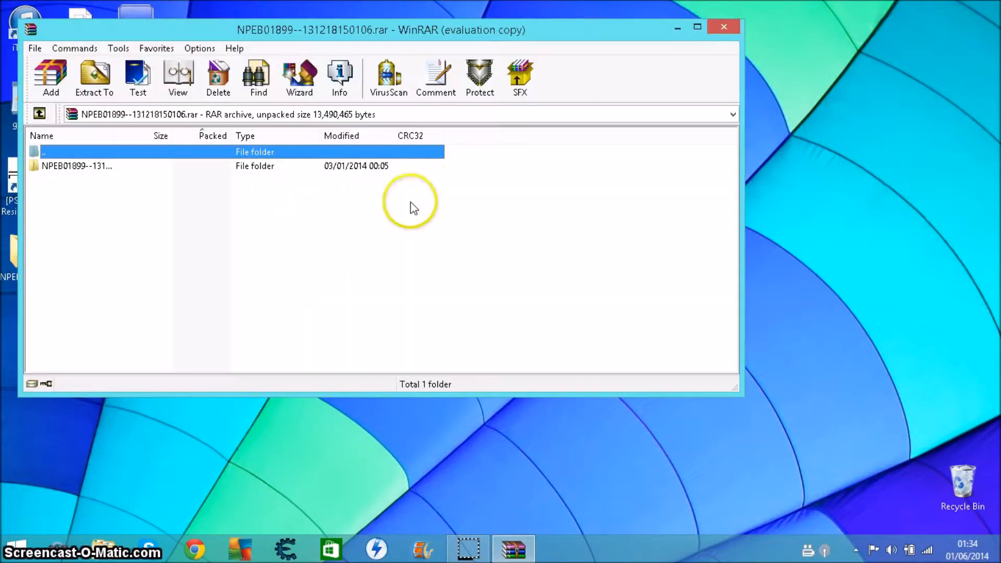
{"action": "left_click", "coordinate": [724, 27]}
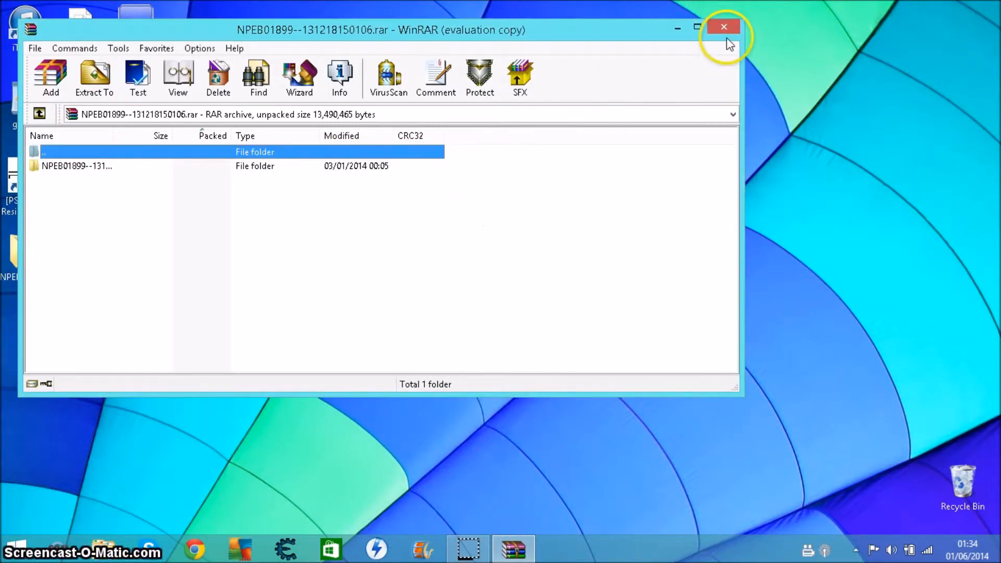
{"action": "left_click", "coordinate": [724, 28]}
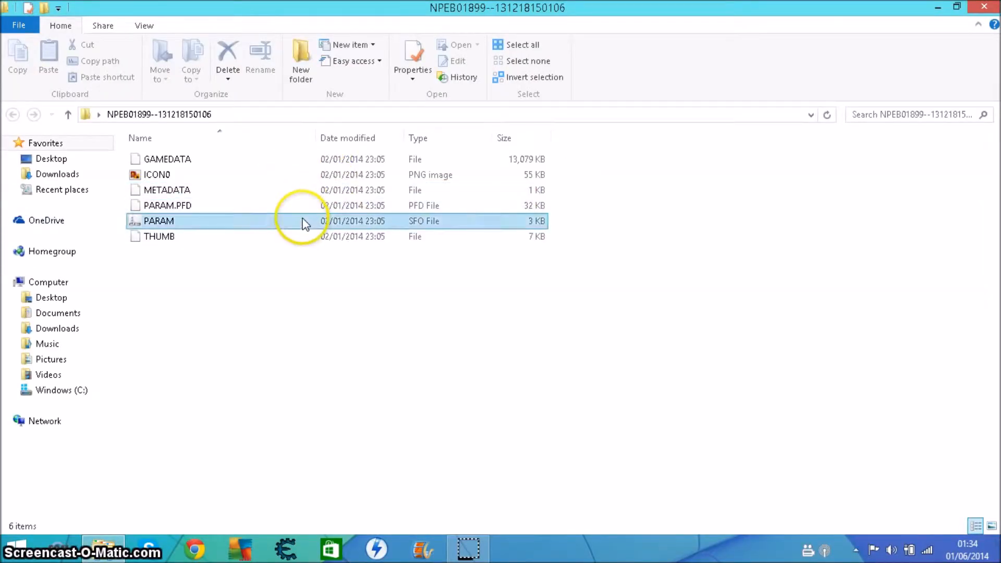
View the save's PARAM.SFO (account ID, title, directory) in the editor and close it
{"action": "double_click", "coordinate": [158, 221]}
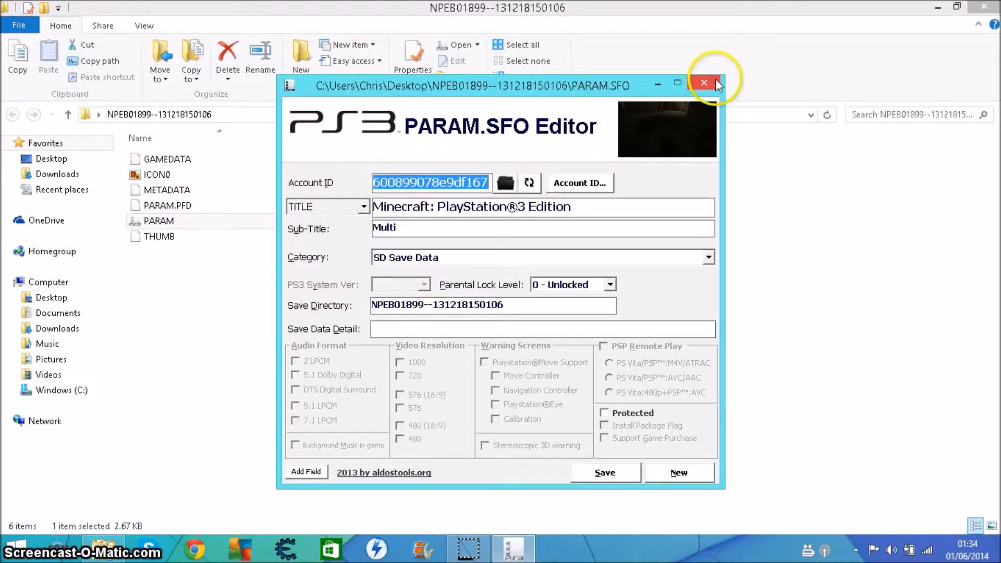
{"action": "left_click", "coordinate": [703, 84]}
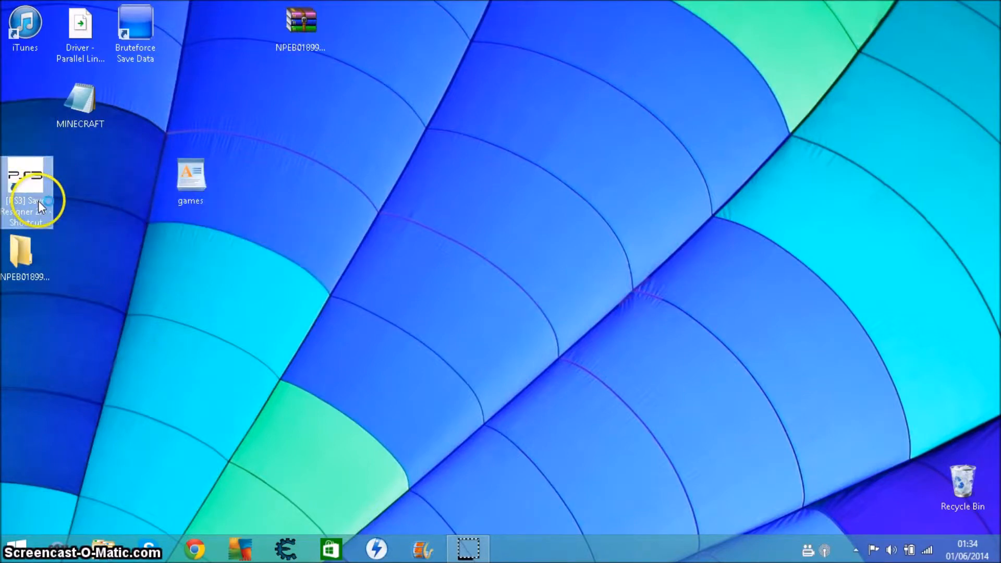
Launch Save Resigner and load the Minecraft save folder for resigning
{"action": "double_click", "coordinate": [27, 185]}
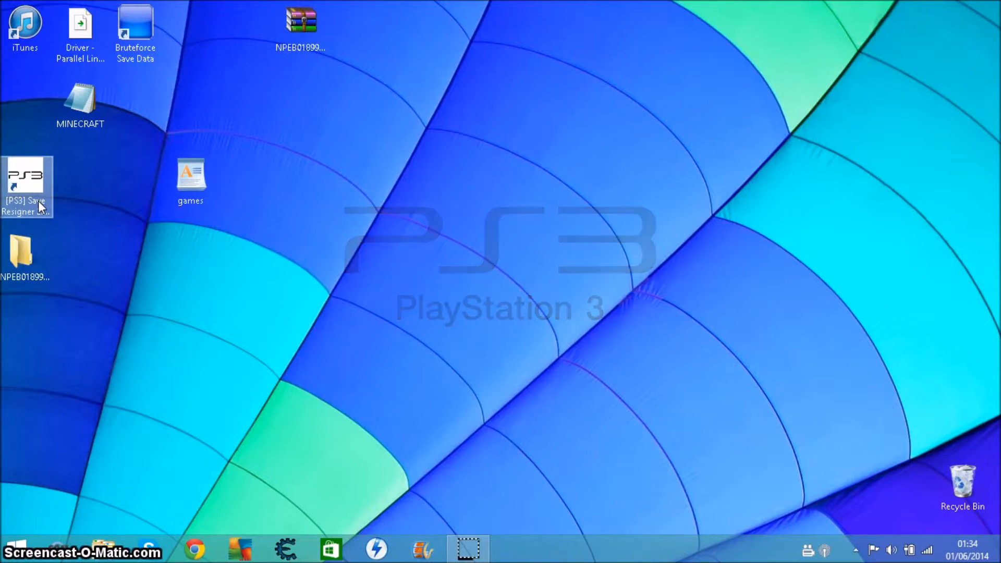
{"action": "double_click", "coordinate": [25, 186]}
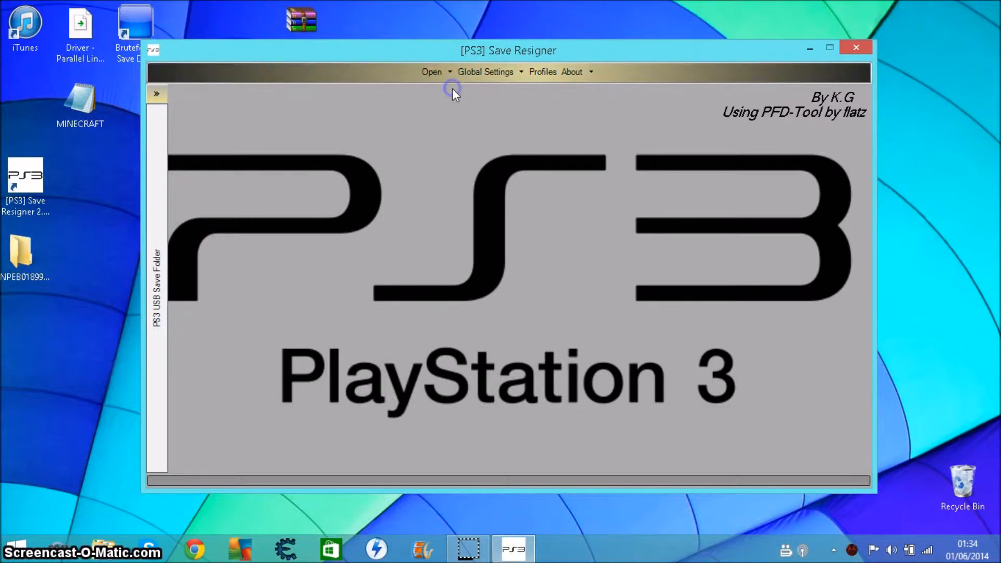
{"action": "left_click", "coordinate": [430, 72]}
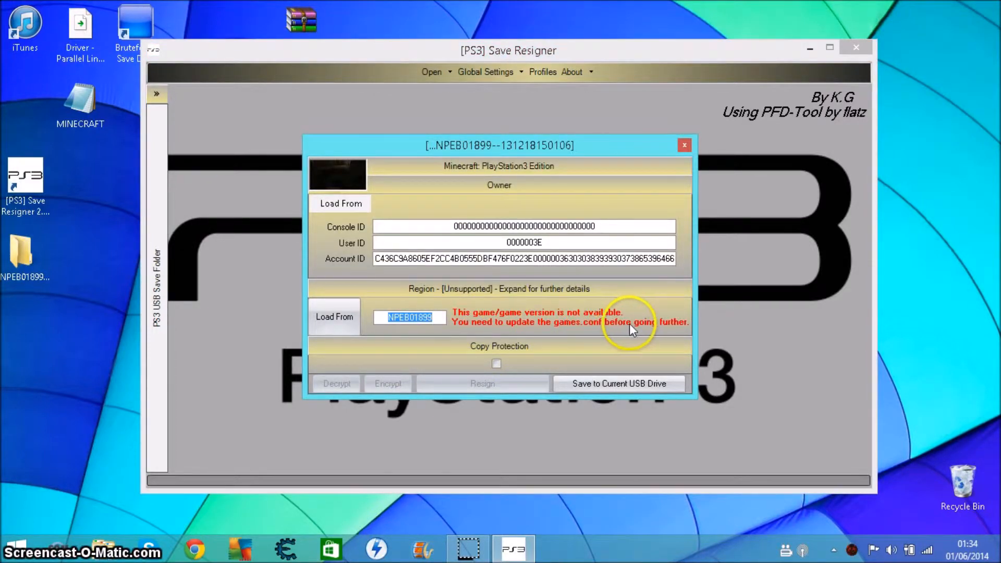
{"action": "mouse_move", "coordinate": [543, 328]}
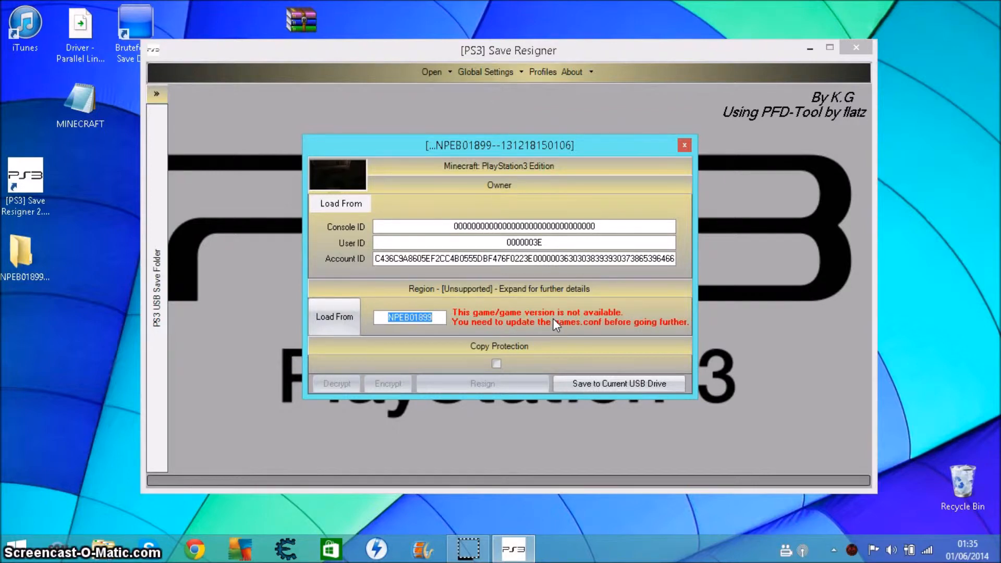
{"action": "mouse_move", "coordinate": [690, 160]}
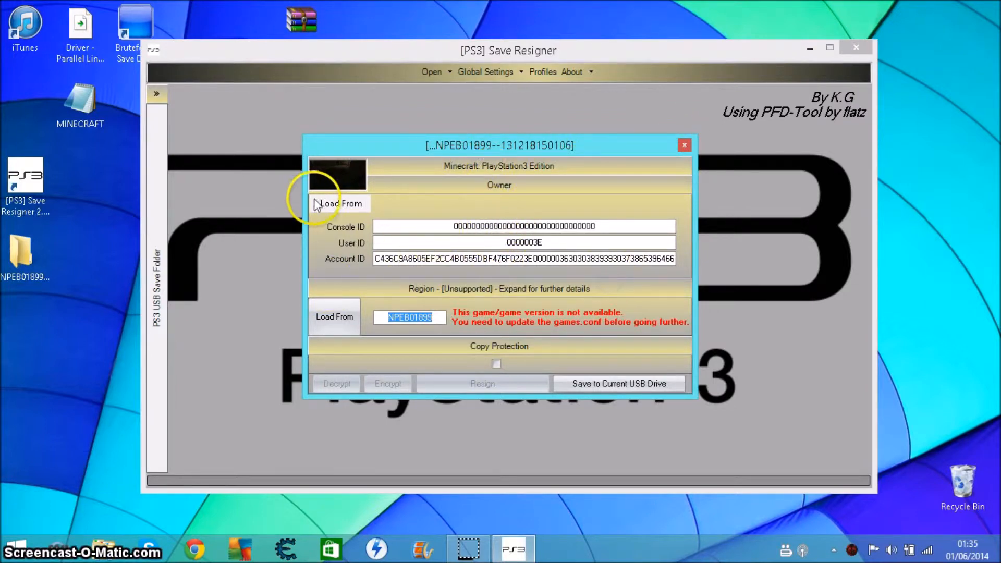
Replace the save's owner details from the stored profile via Owner > Load From, then close the save
{"action": "left_click", "coordinate": [542, 72]}
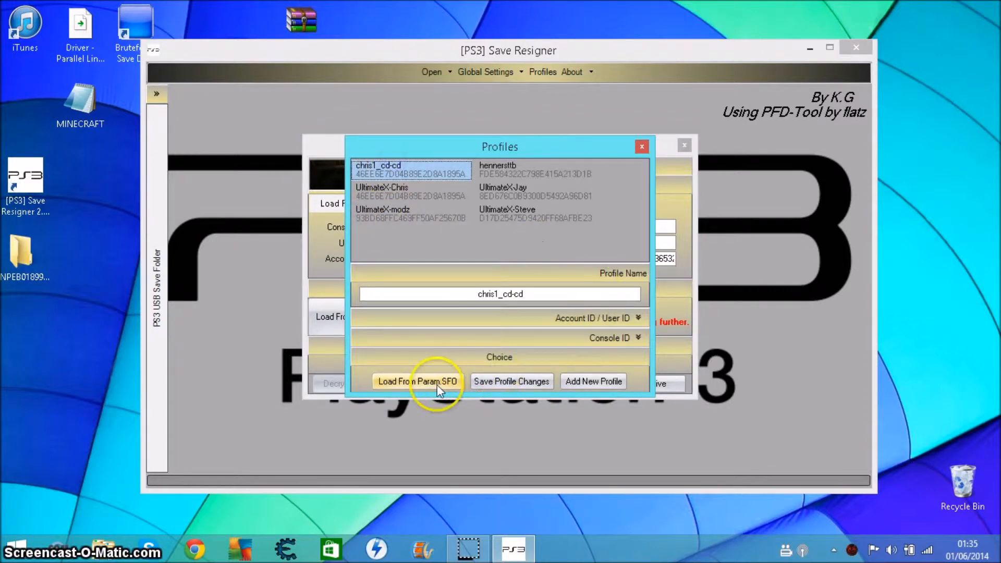
{"action": "left_click", "coordinate": [418, 382]}
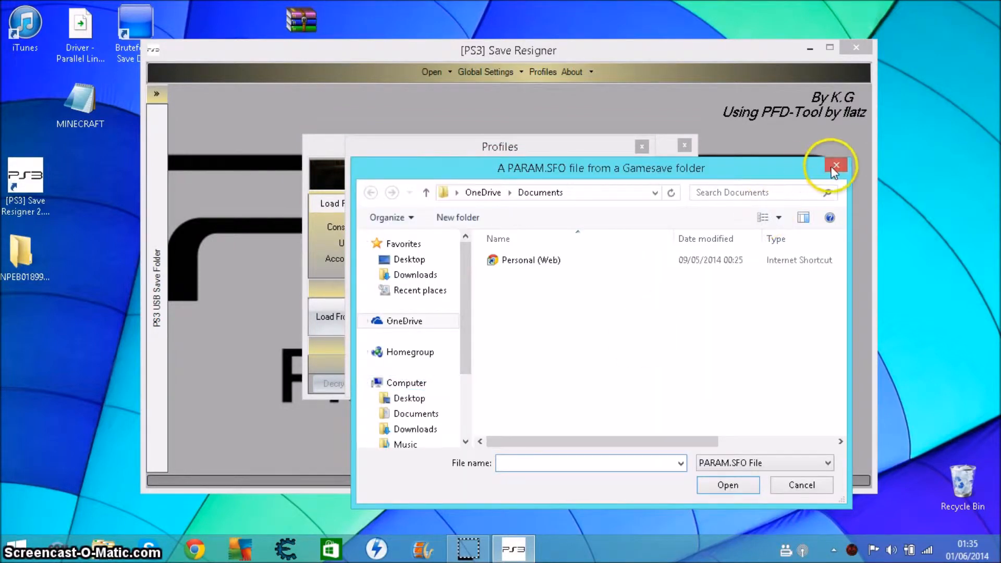
{"action": "left_click", "coordinate": [837, 165]}
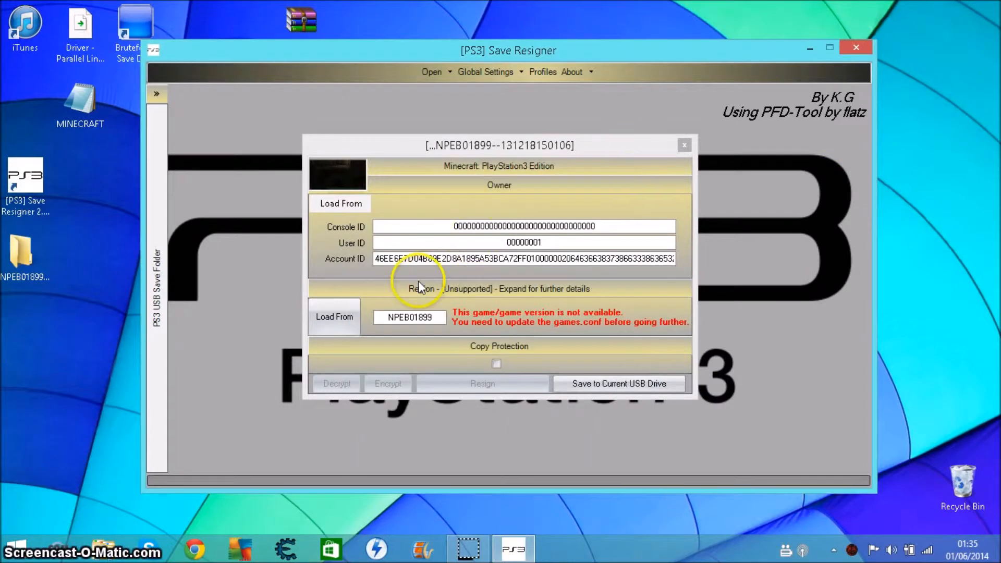
{"action": "mouse_move", "coordinate": [499, 272]}
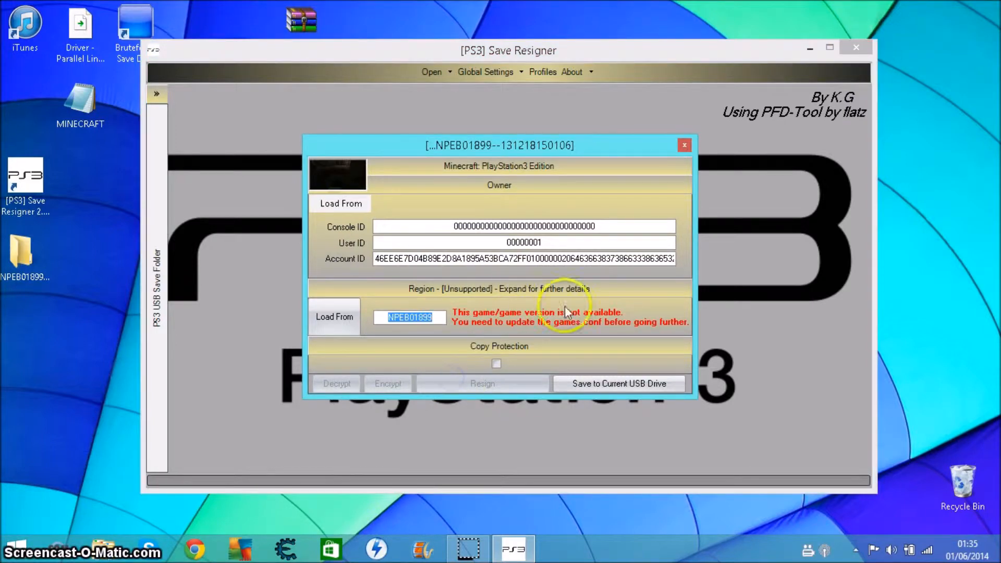
{"action": "mouse_move", "coordinate": [457, 284]}
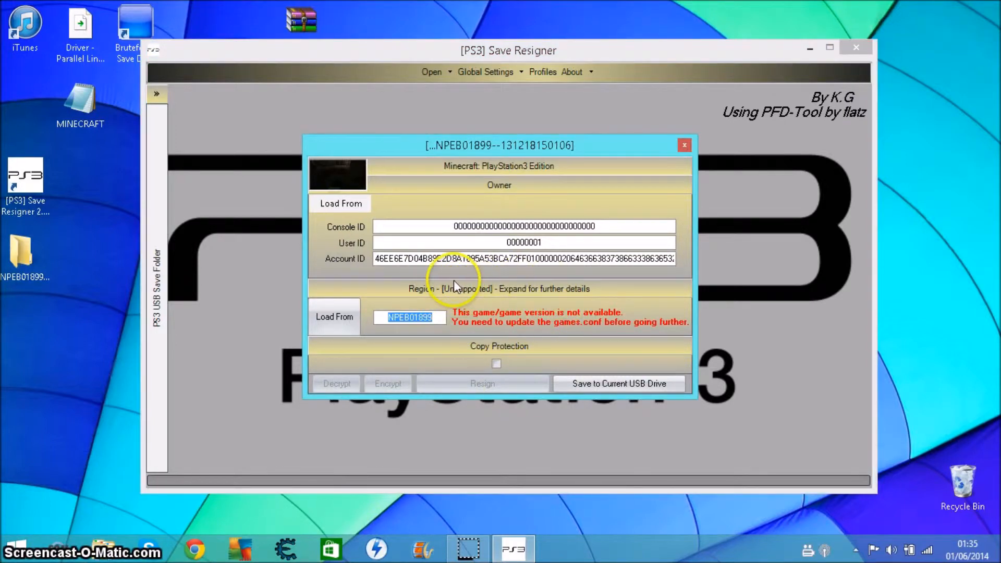
{"action": "left_click", "coordinate": [684, 145]}
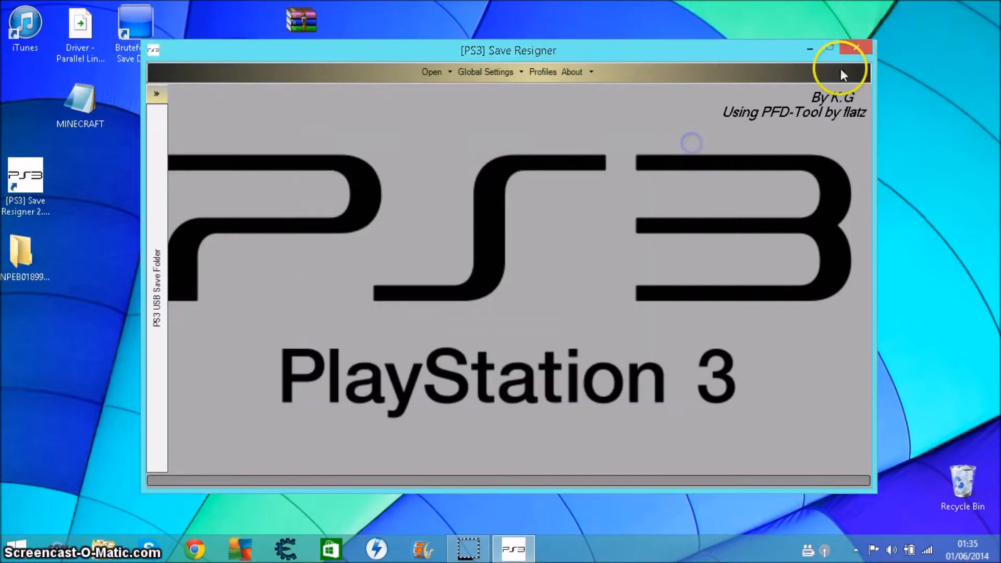
Quit Save Resigner and read games.conf from its program folder in WordPad
{"action": "left_click", "coordinate": [858, 48]}
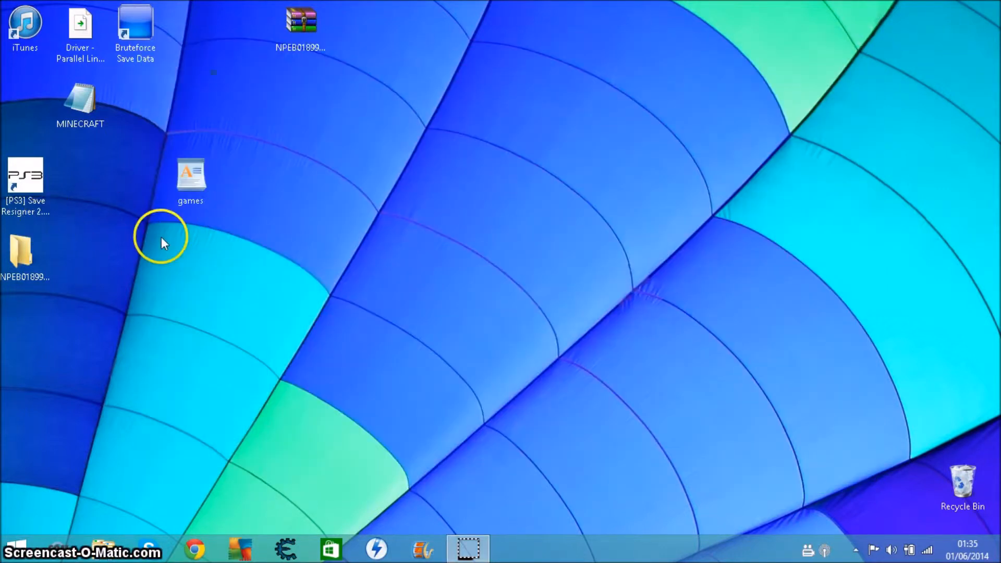
{"action": "left_click", "coordinate": [25, 178]}
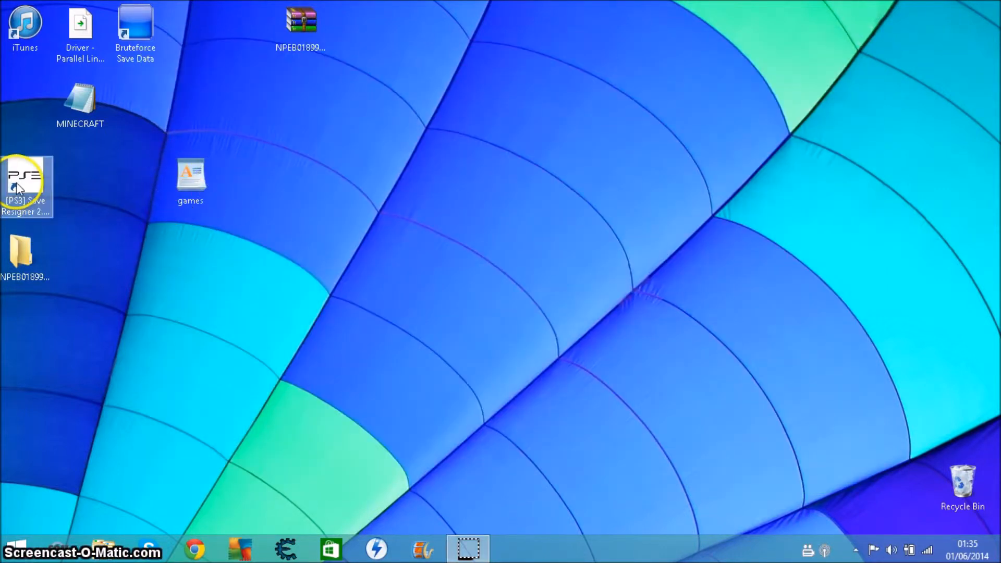
{"action": "double_click", "coordinate": [25, 178]}
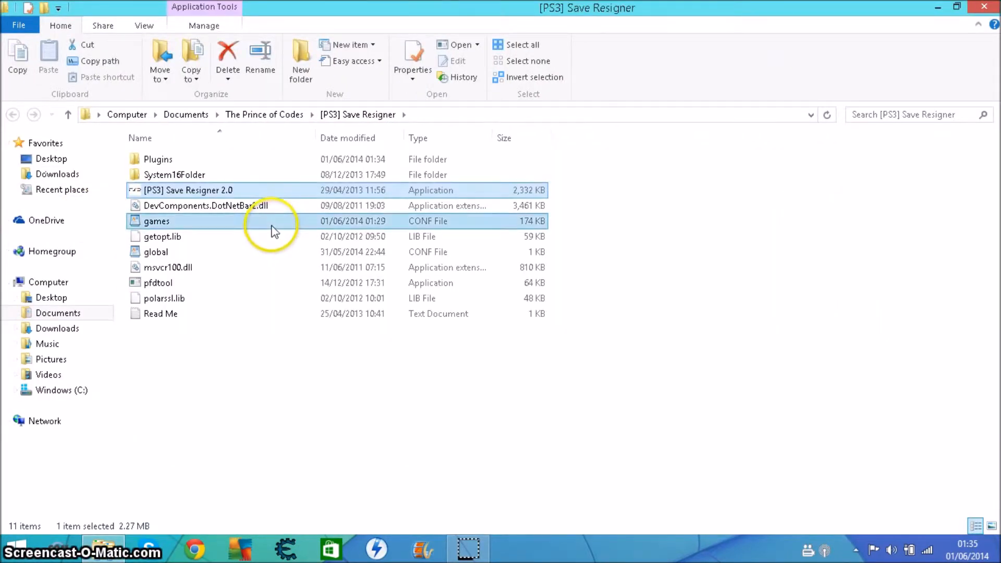
{"action": "double_click", "coordinate": [157, 221]}
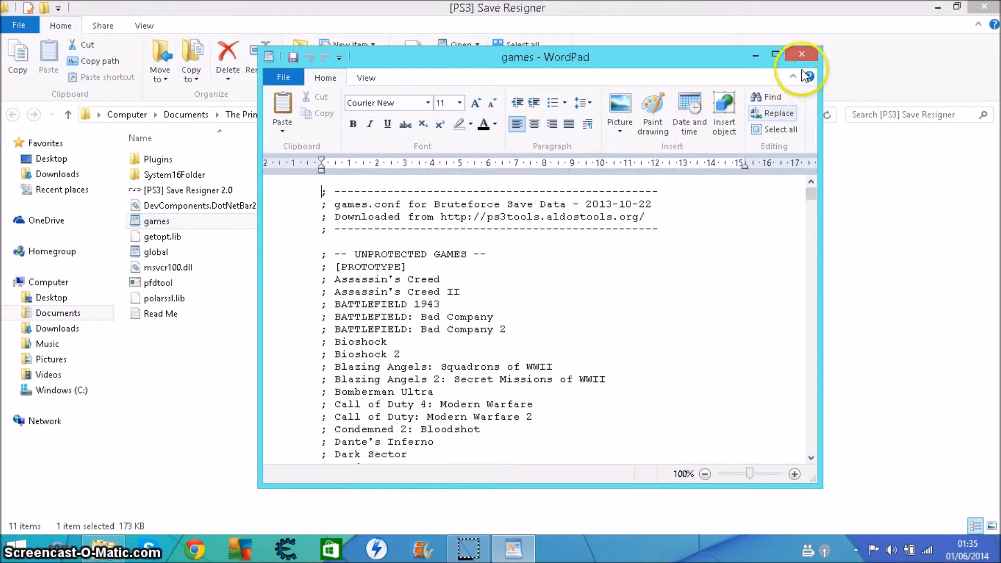
{"action": "scroll", "scroll_direction": "down", "scroll_amount": 3}
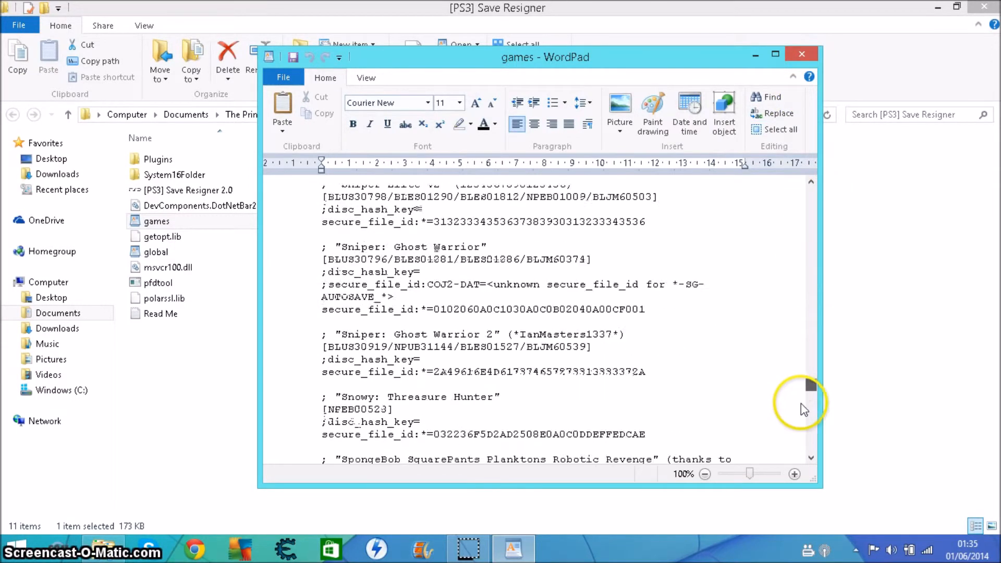
{"action": "scroll", "scroll_direction": "down", "scroll_amount": 3}
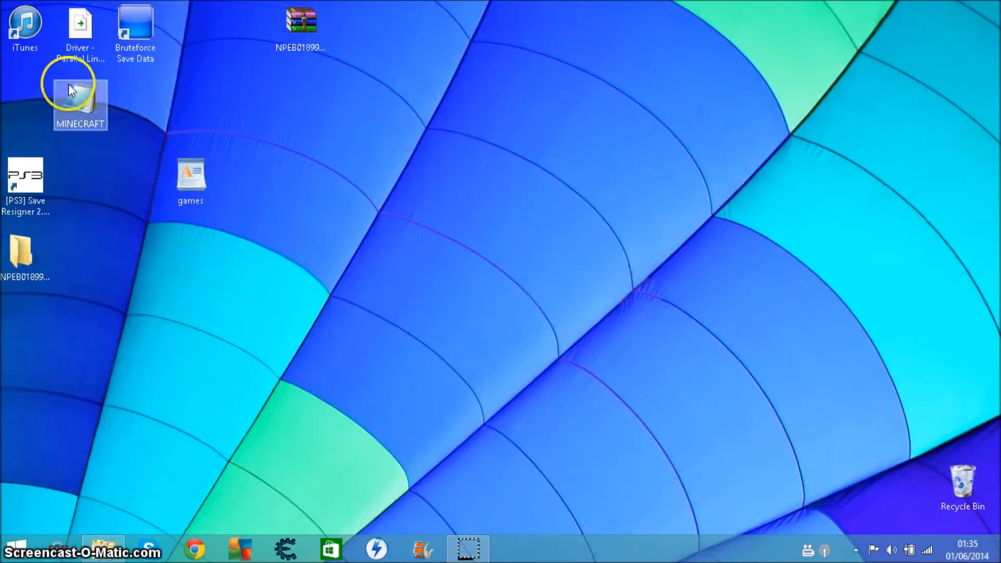
Select the whole MINECRAFT notes entry, then reopen games.conf in WordPad
{"action": "double_click", "coordinate": [81, 99]}
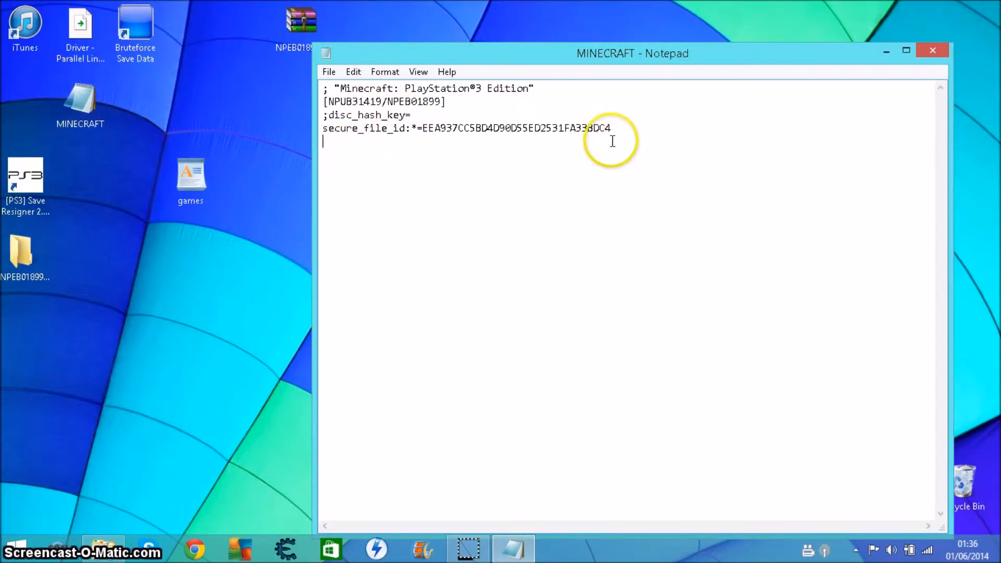
{"action": "key", "text": "ctrl+a"}
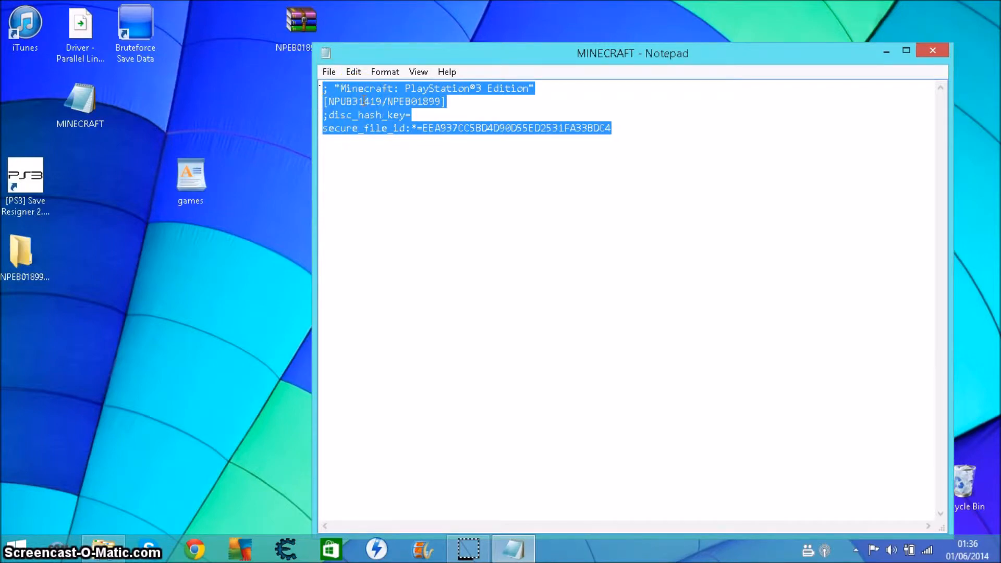
{"action": "left_click", "coordinate": [190, 181]}
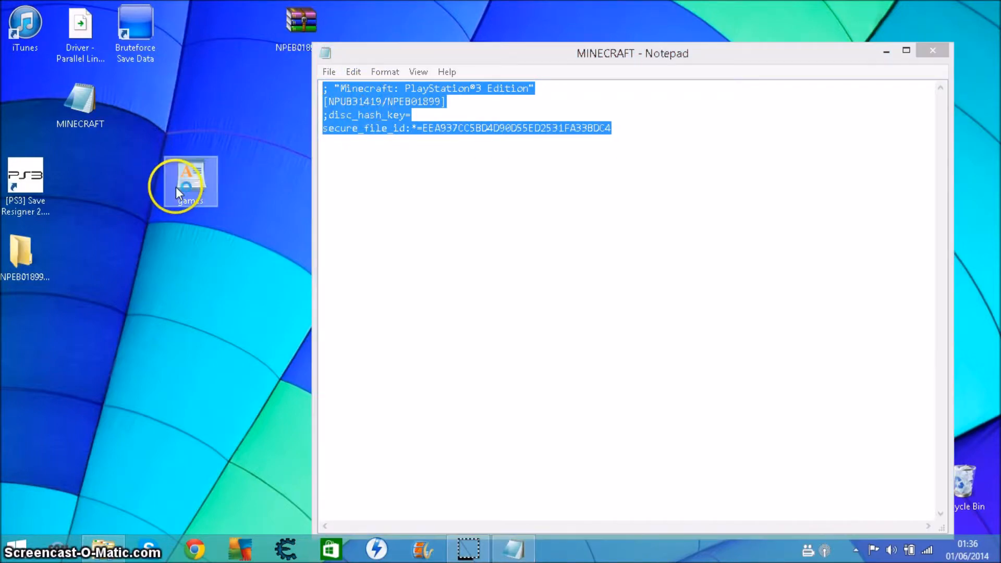
{"action": "double_click", "coordinate": [190, 180]}
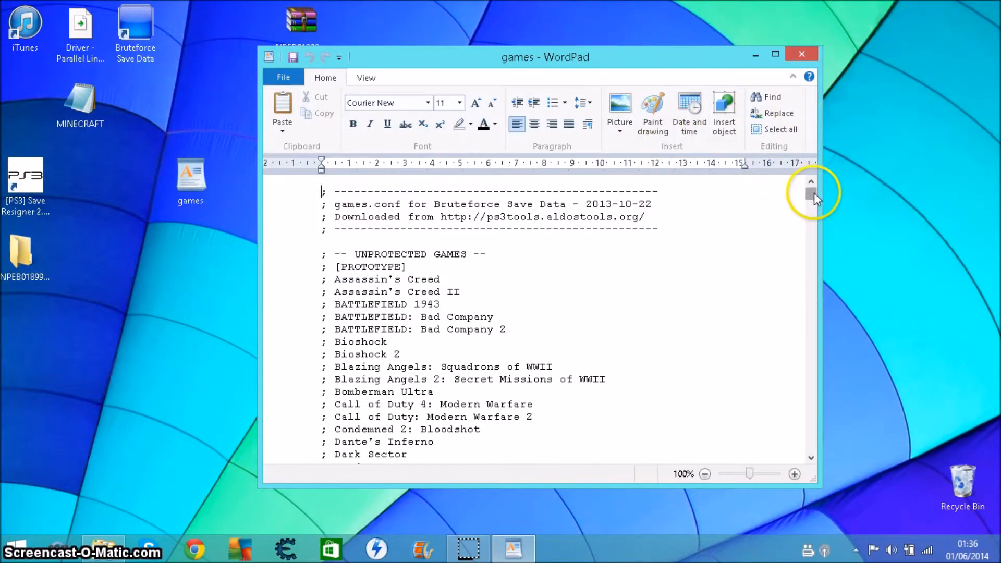
Scroll to the Minecraft: PlayStation 3 Edition entry ending the list and close the file
{"action": "scroll", "scroll_direction": "down", "scroll_amount": 3}
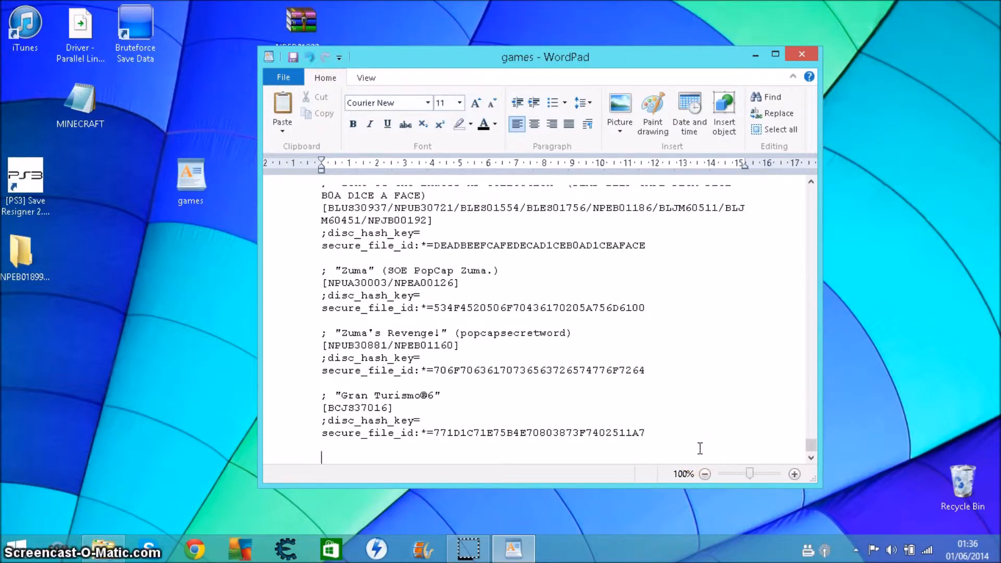
{"action": "scroll", "scroll_direction": "down", "scroll_amount": 3}
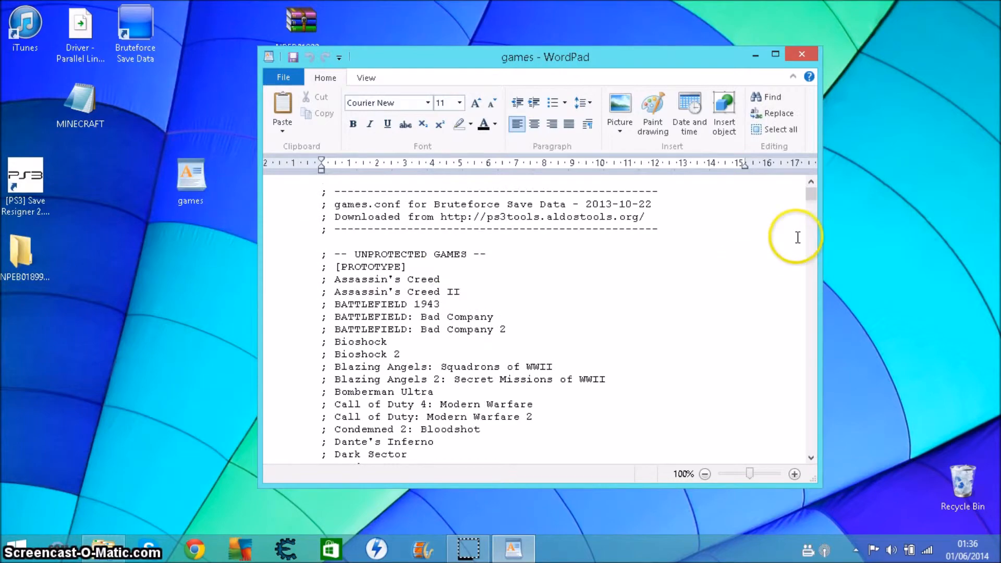
{"action": "scroll", "scroll_direction": "down", "scroll_amount": 3}
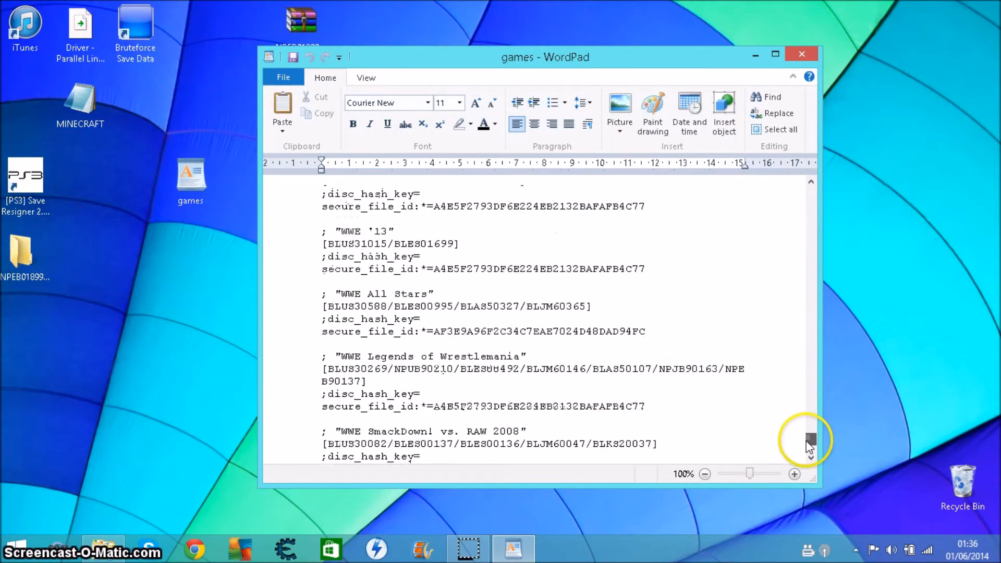
{"action": "scroll", "scroll_direction": "down", "scroll_amount": 3}
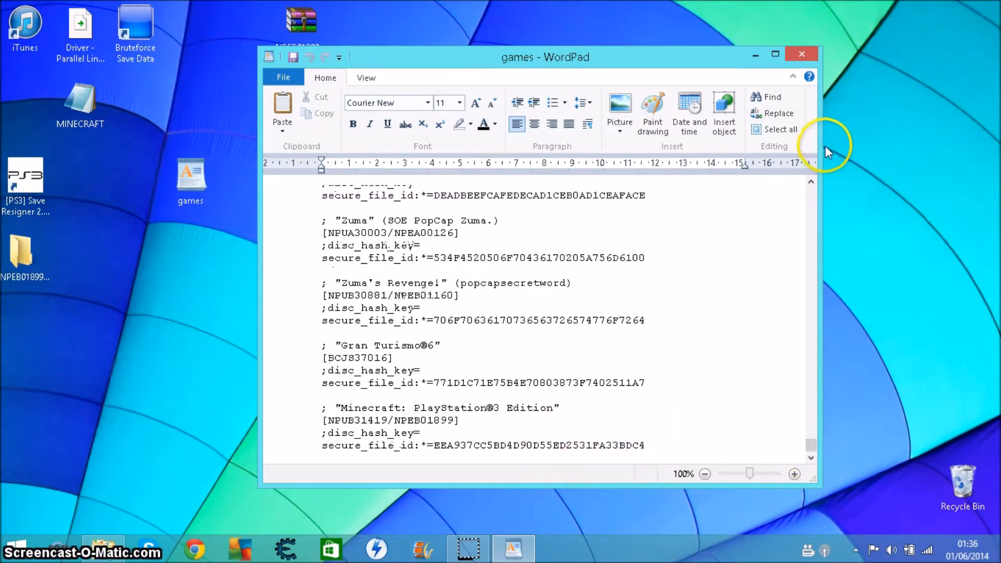
{"action": "left_click", "coordinate": [802, 53]}
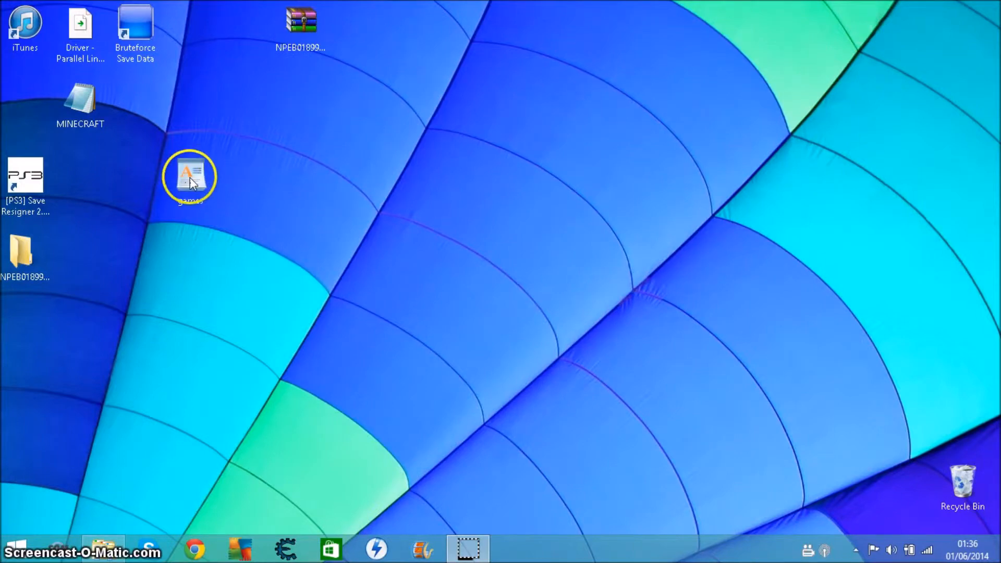
{"action": "mouse_move", "coordinate": [277, 204]}
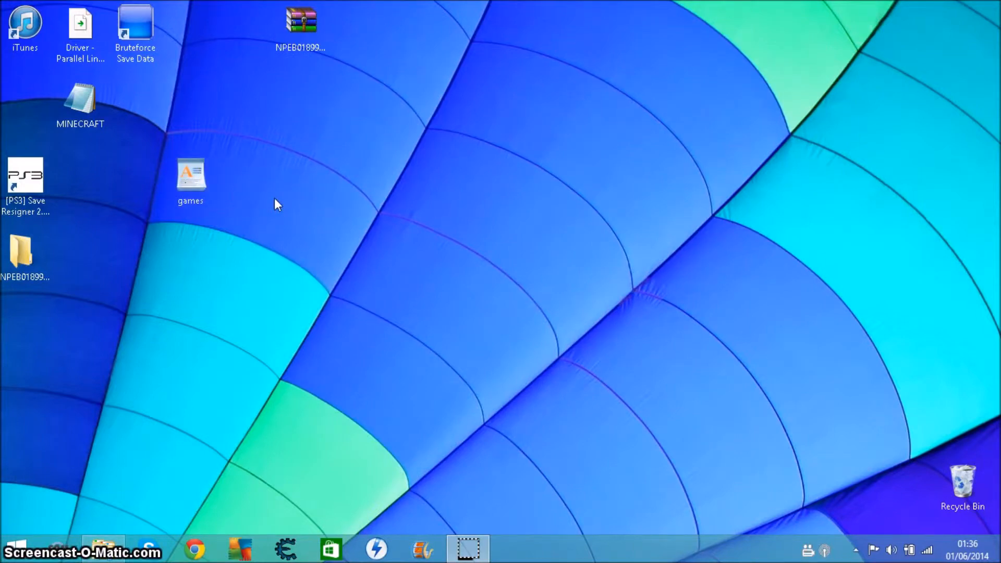
Start [PS3] Save Resigner again from its desktop shortcut's context menu
{"action": "left_click", "coordinate": [181, 265]}
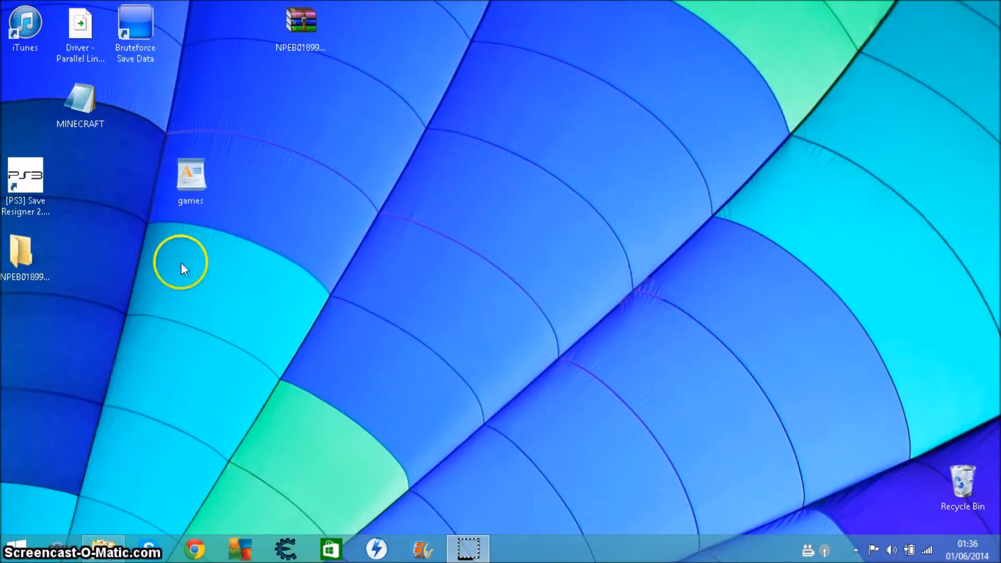
{"action": "left_click", "coordinate": [190, 178]}
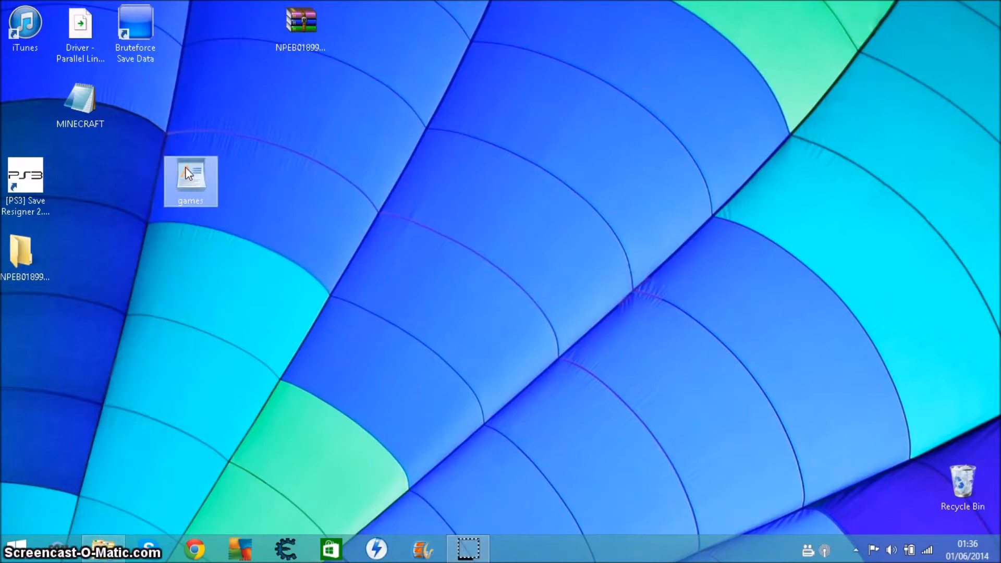
{"action": "right_click", "coordinate": [190, 180]}
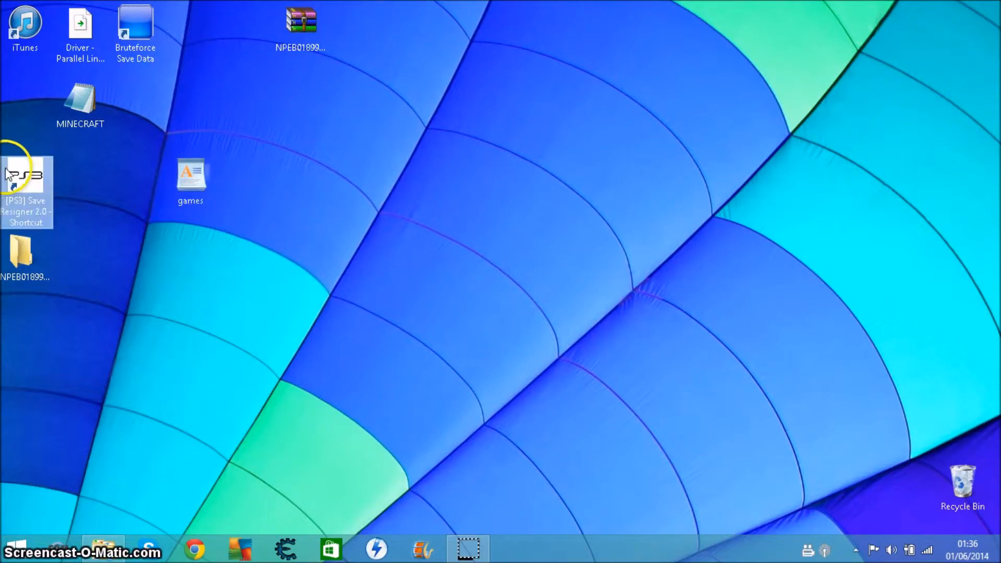
{"action": "right_click", "coordinate": [27, 186]}
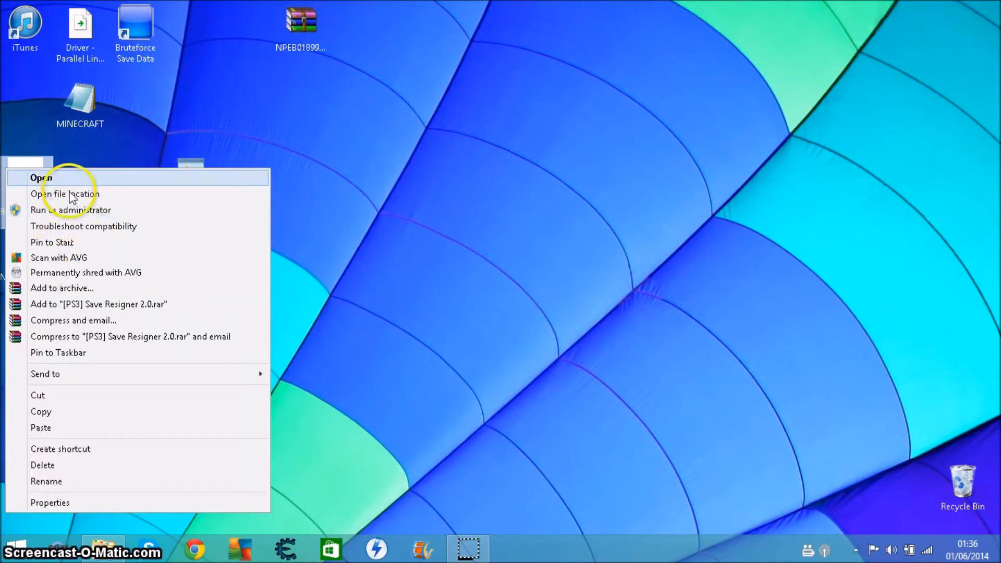
{"action": "left_click", "coordinate": [65, 194]}
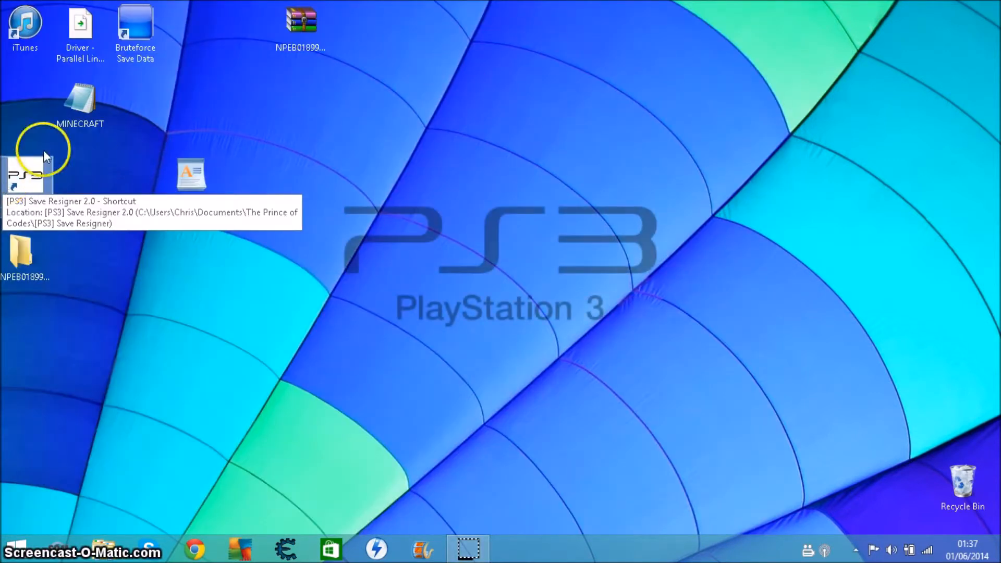
{"action": "mouse_move", "coordinate": [421, 97]}
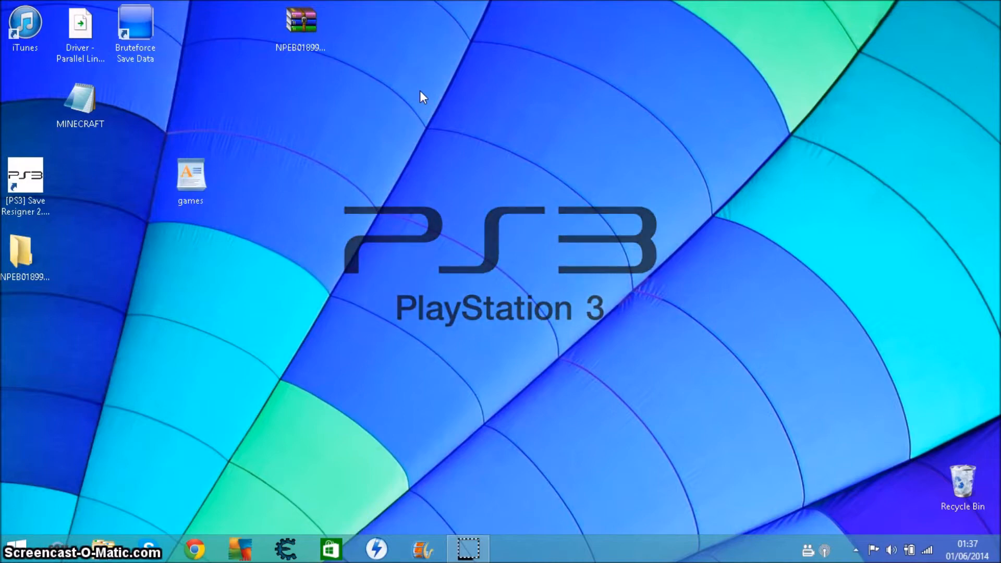
Load the Minecraft save as a Single Gamesave and apply the existing stored profile's owner details
{"action": "double_click", "coordinate": [24, 179]}
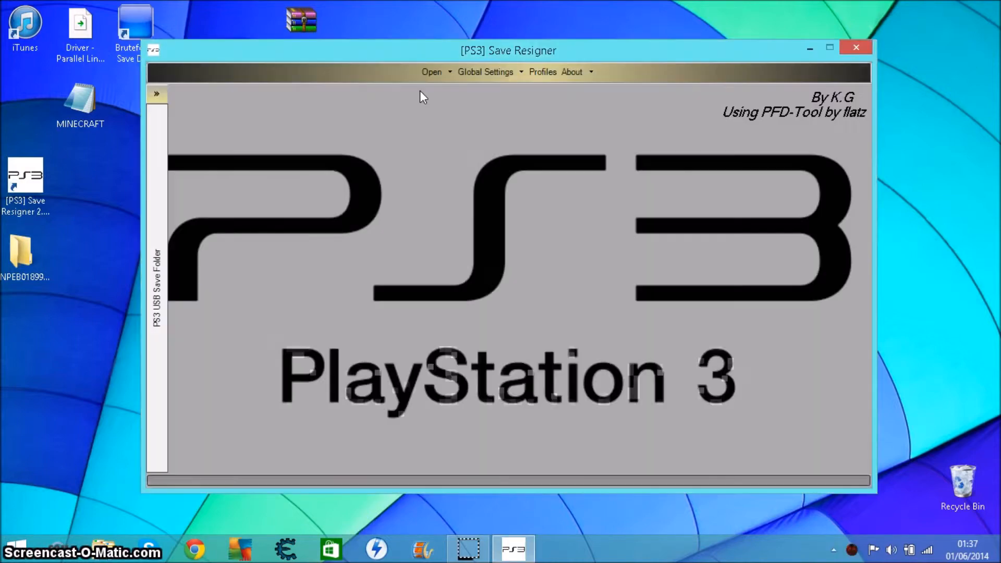
{"action": "left_click", "coordinate": [432, 72]}
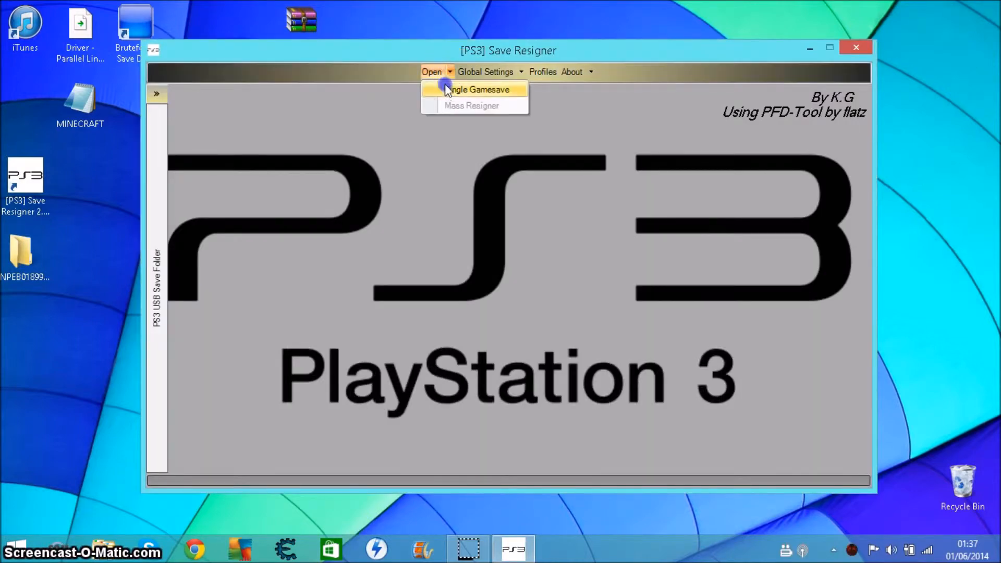
{"action": "left_click", "coordinate": [474, 90]}
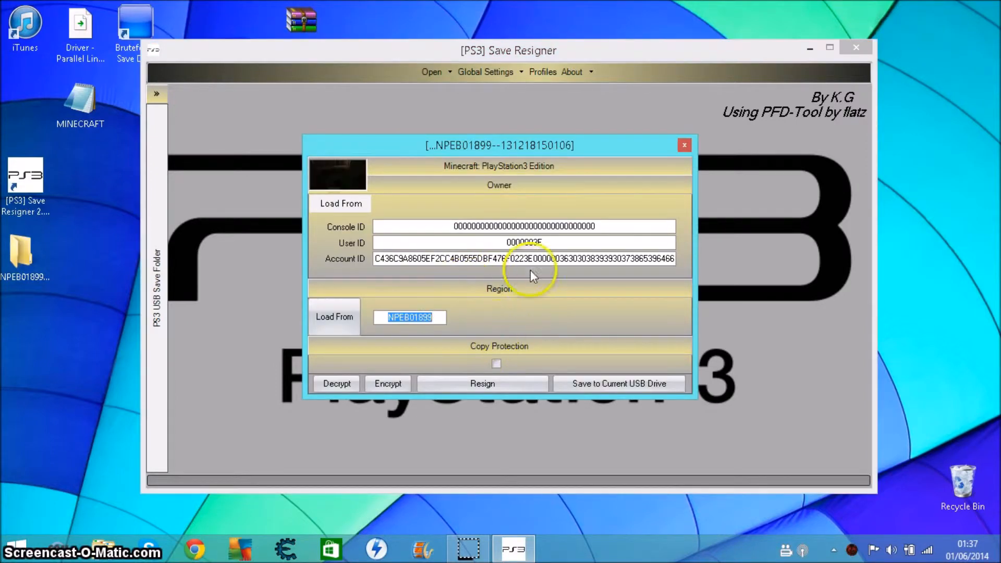
{"action": "mouse_move", "coordinate": [373, 275]}
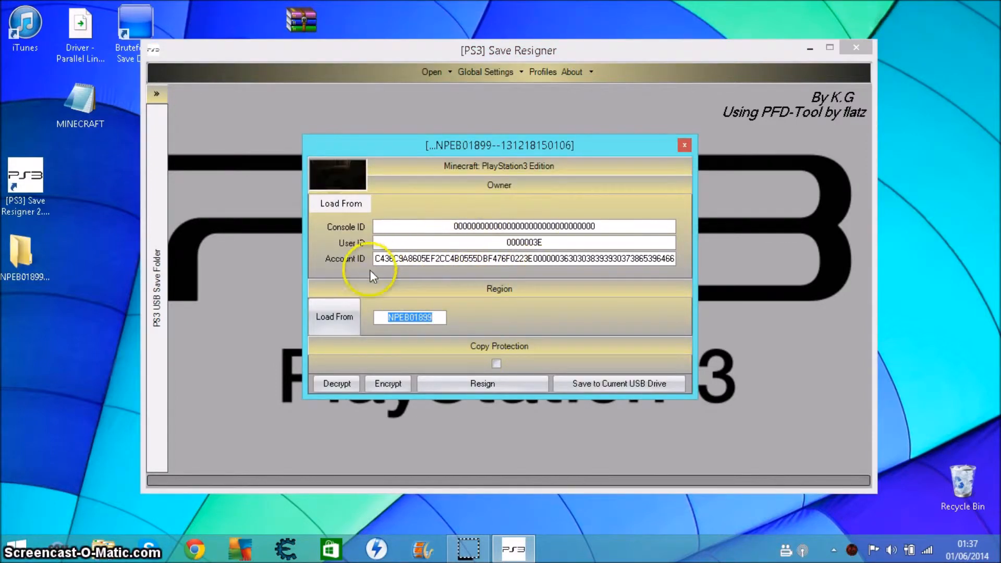
{"action": "left_click", "coordinate": [340, 204]}
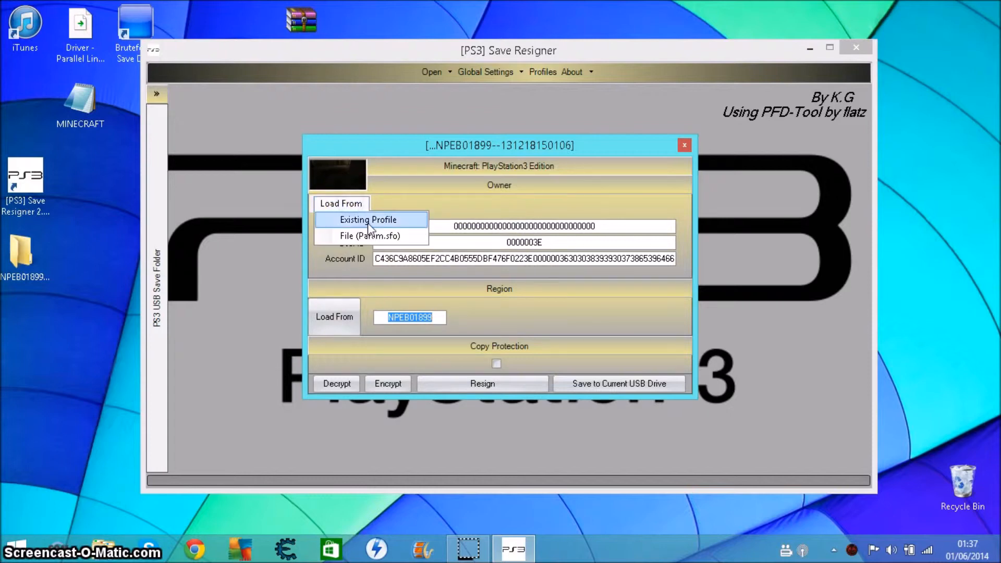
{"action": "left_click", "coordinate": [369, 219]}
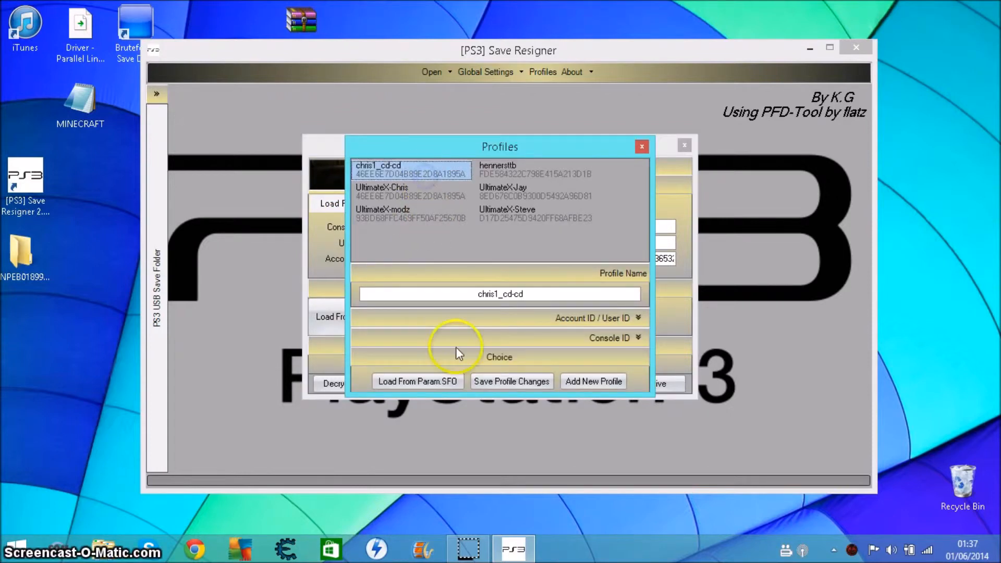
{"action": "left_click", "coordinate": [641, 146]}
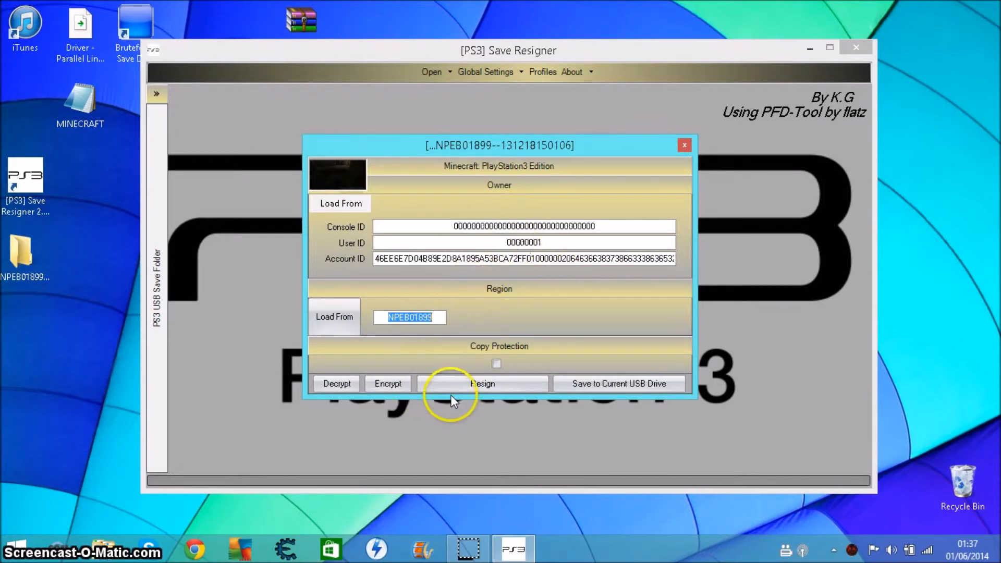
Resign the save with the new account and user IDs, then close its details
{"action": "left_click", "coordinate": [483, 383]}
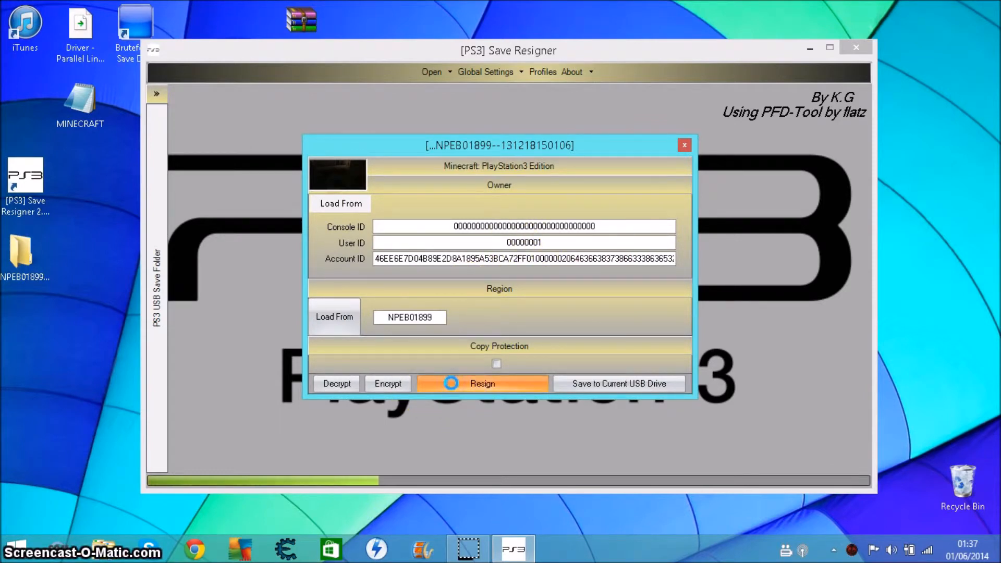
{"action": "left_click", "coordinate": [483, 383]}
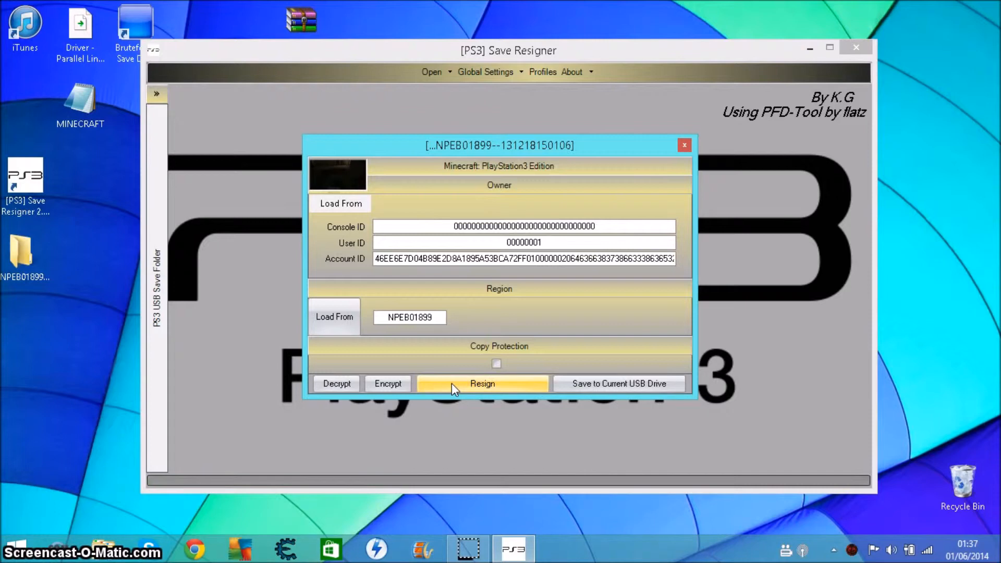
{"action": "left_click", "coordinate": [482, 384]}
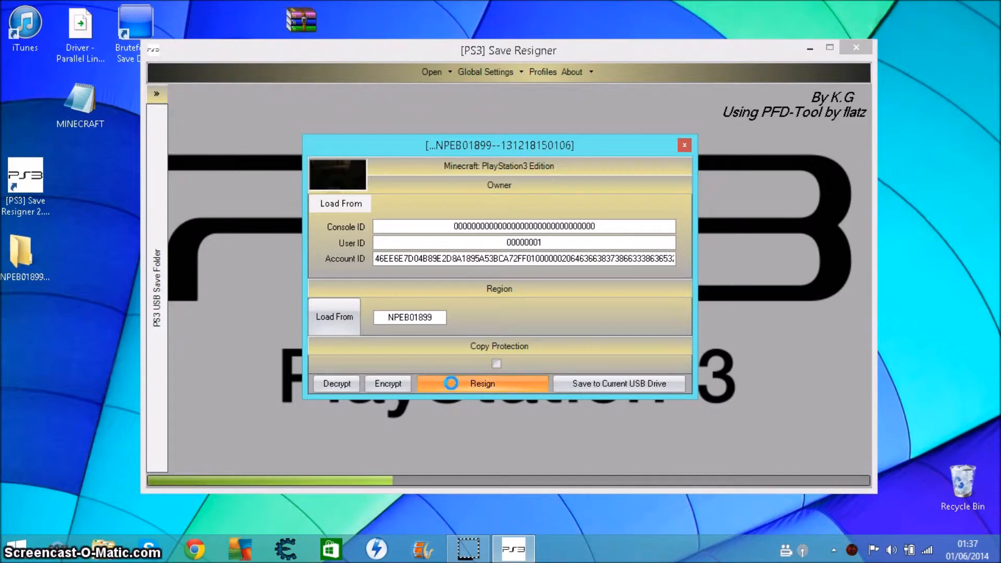
{"action": "left_click", "coordinate": [482, 383]}
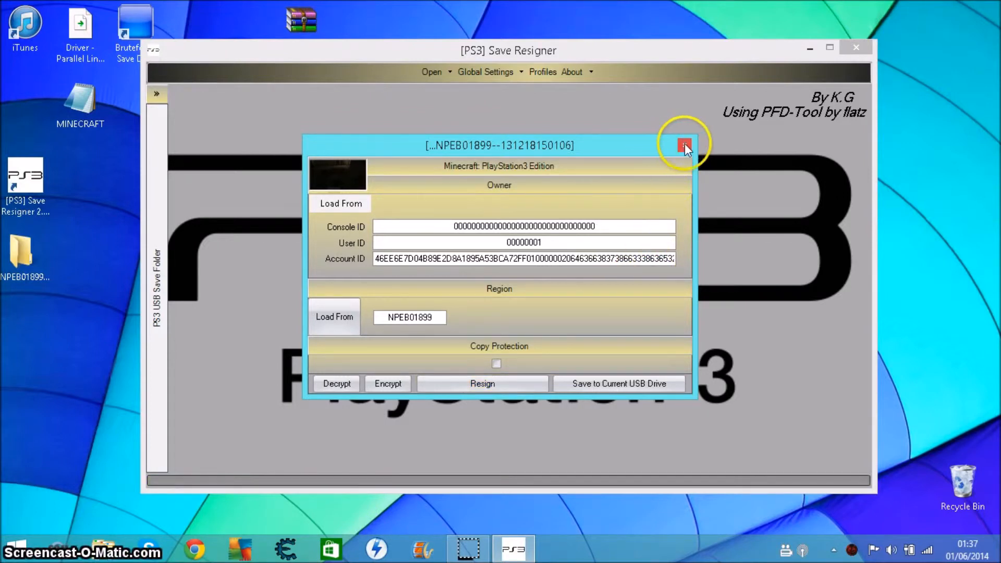
{"action": "left_click", "coordinate": [684, 145]}
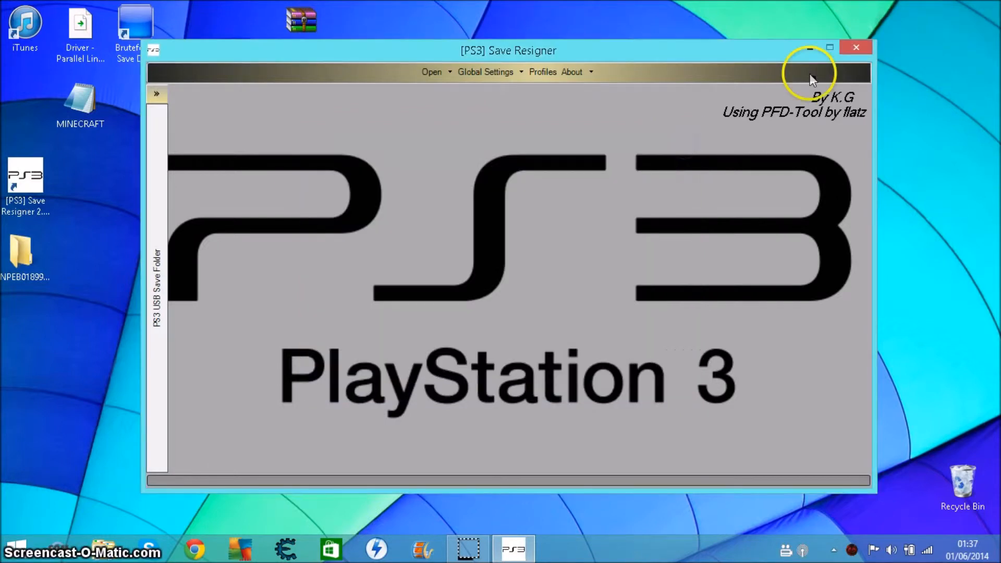
Inspect the resigned save's PARAM.SFO with its empty account ID, then close the editor
{"action": "left_click", "coordinate": [856, 47]}
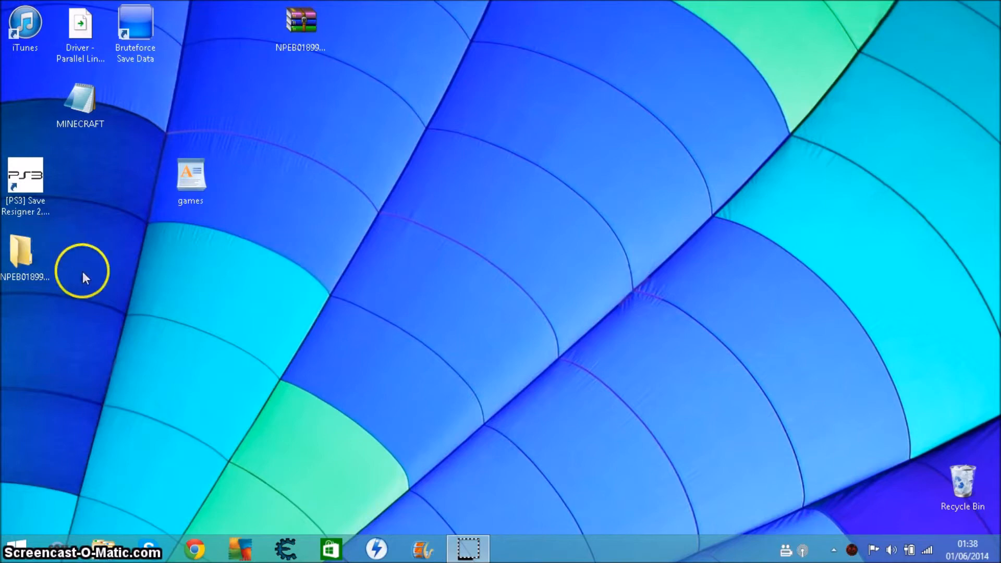
{"action": "double_click", "coordinate": [23, 251]}
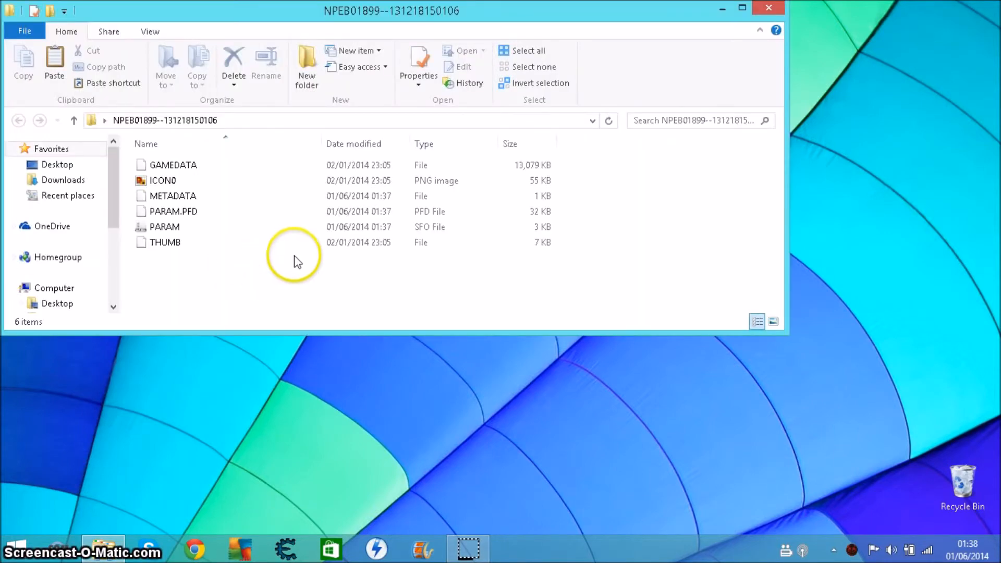
{"action": "left_click", "coordinate": [173, 212]}
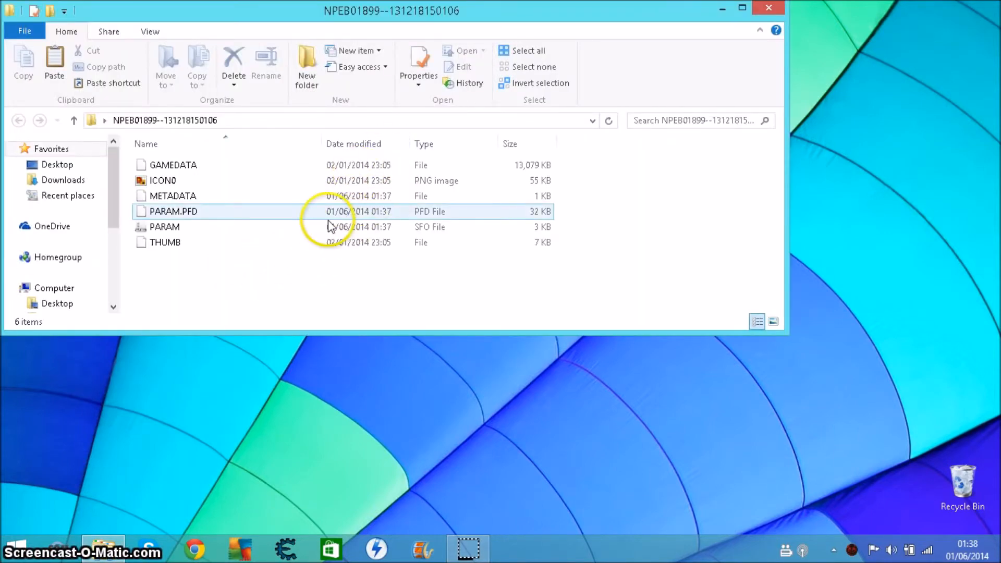
{"action": "left_click", "coordinate": [164, 226]}
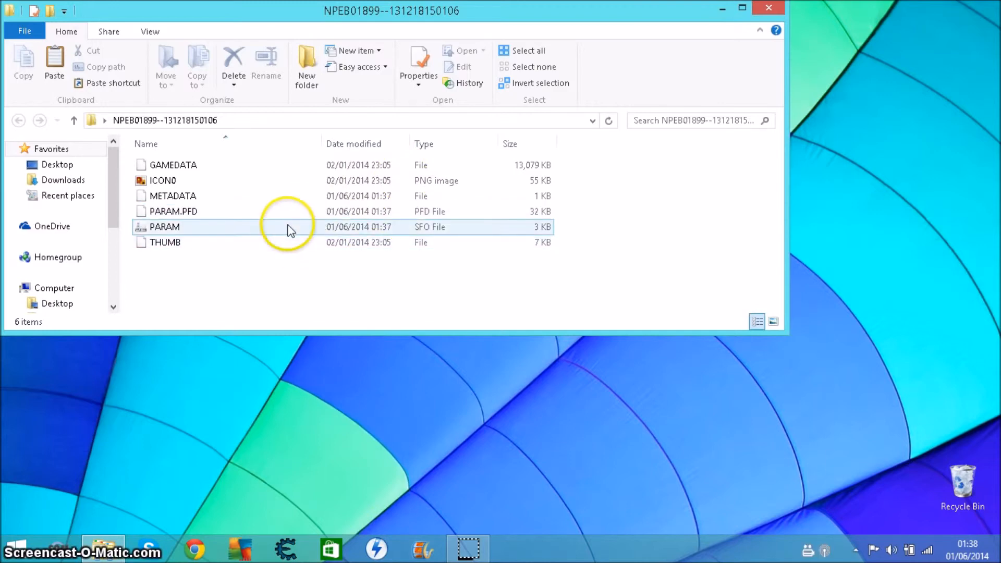
{"action": "double_click", "coordinate": [164, 226]}
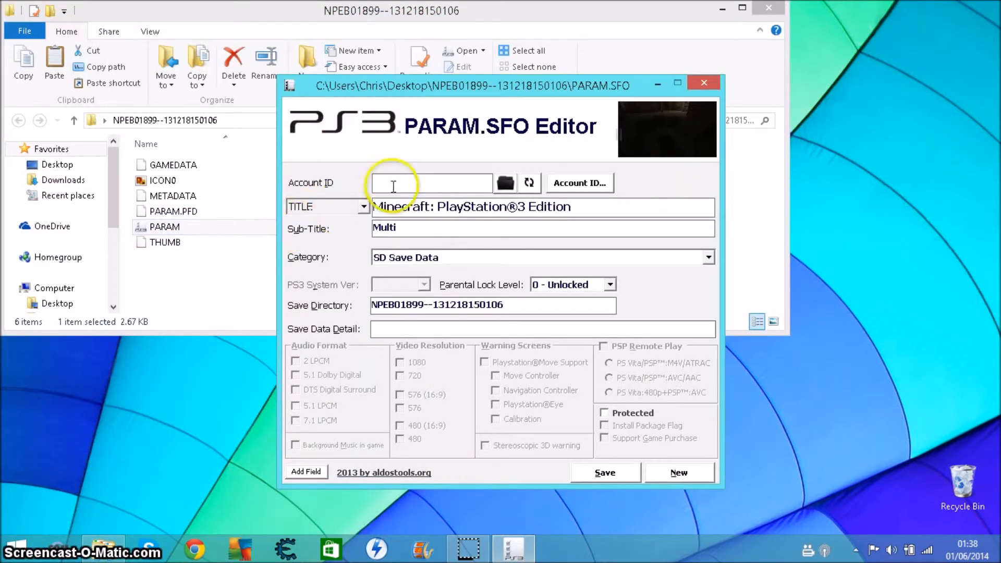
{"action": "left_click", "coordinate": [704, 83]}
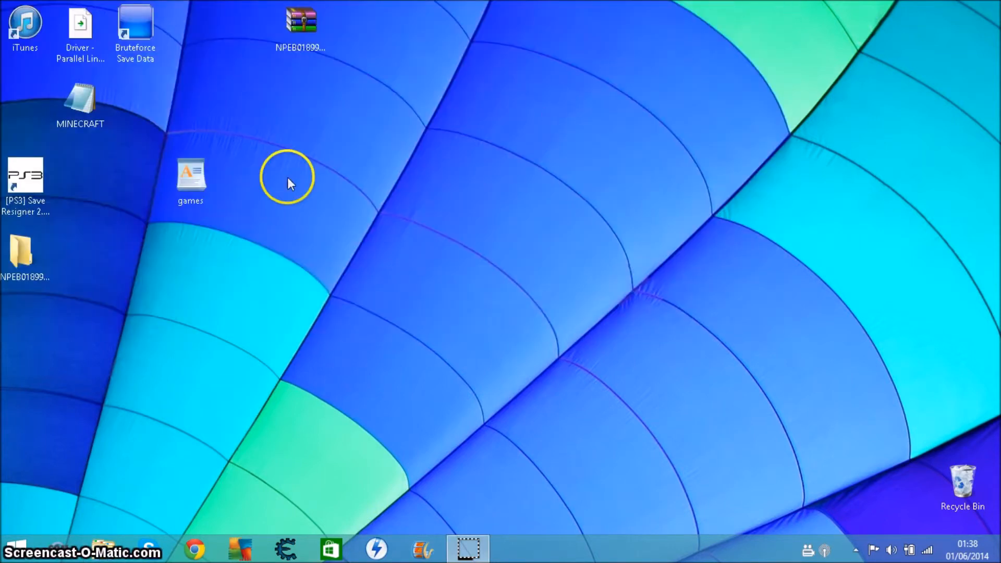
{"action": "mouse_move", "coordinate": [393, 319]}
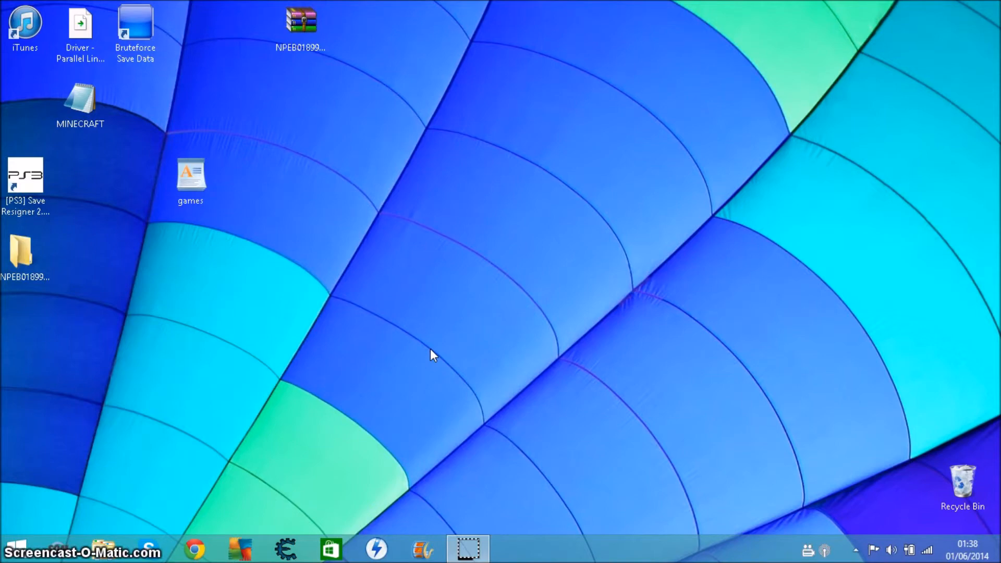
Paste the edited games file into the Bruteforce Save Data folder with administrator permission and close it
{"action": "left_click", "coordinate": [190, 175]}
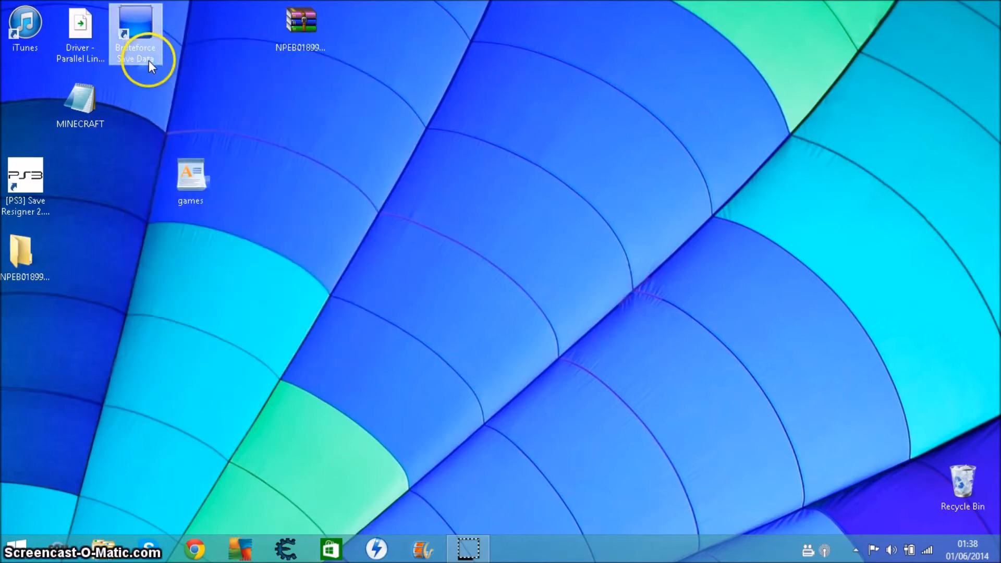
{"action": "double_click", "coordinate": [134, 33]}
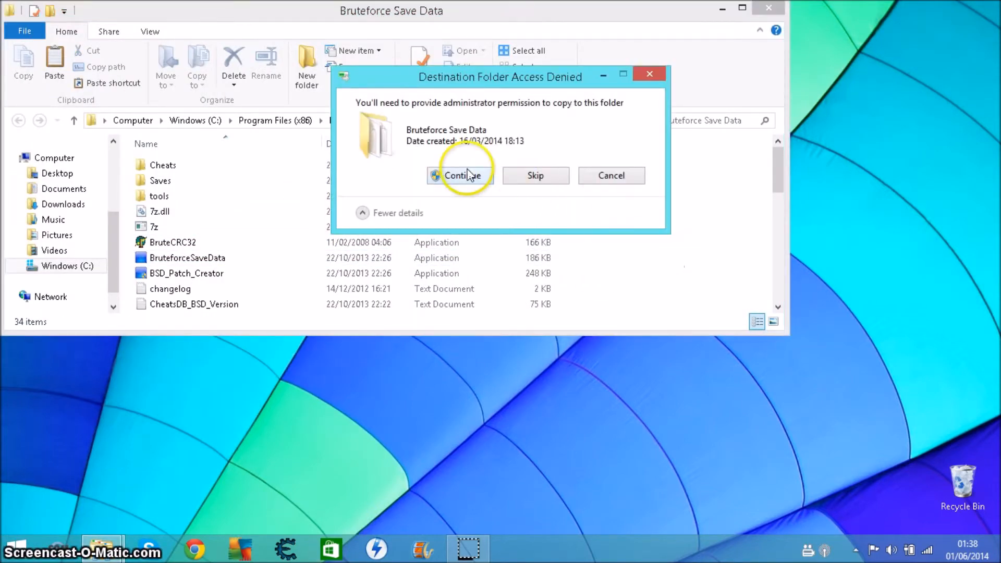
{"action": "left_click", "coordinate": [460, 175]}
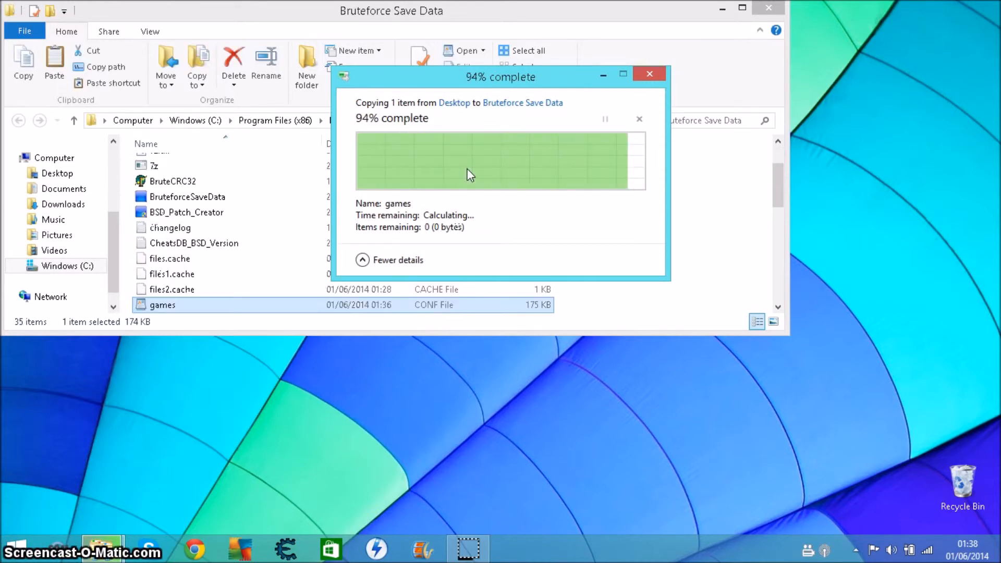
{"action": "left_click", "coordinate": [650, 74]}
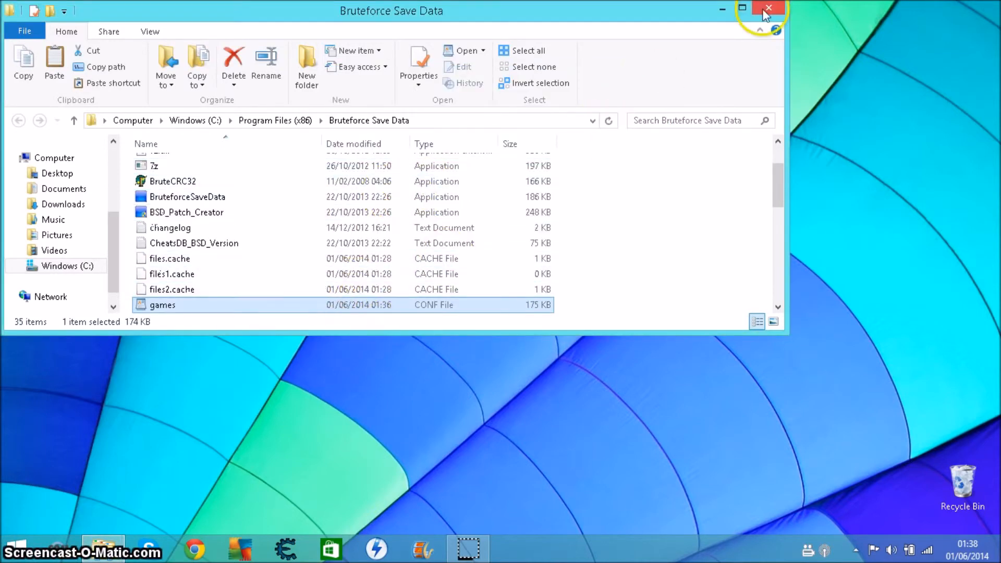
{"action": "left_click", "coordinate": [769, 9]}
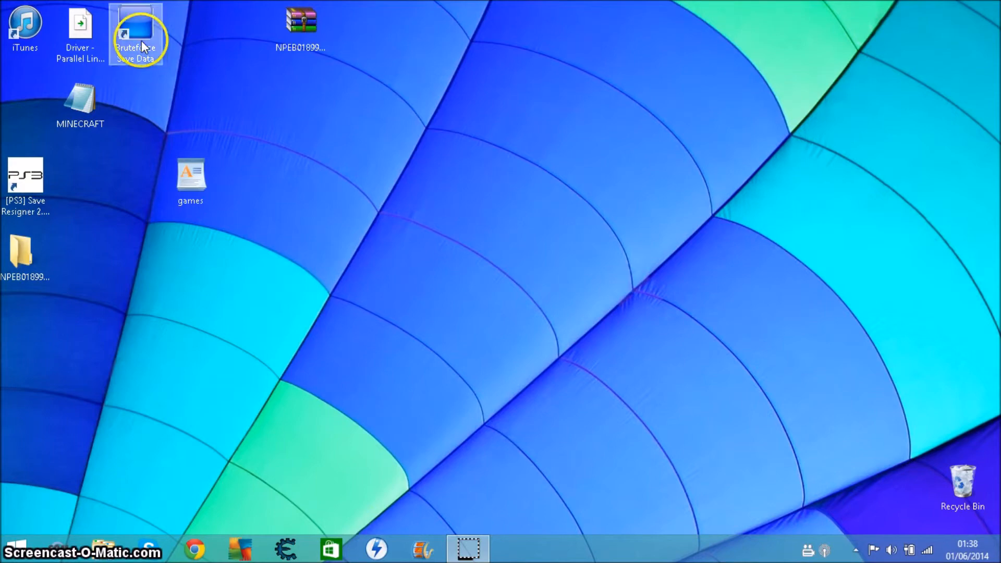
Launch Bruteforce Save Data, view its Gran Turismo 6 template PARAM.SFO, and select the Minecraft save
{"action": "double_click", "coordinate": [135, 29]}
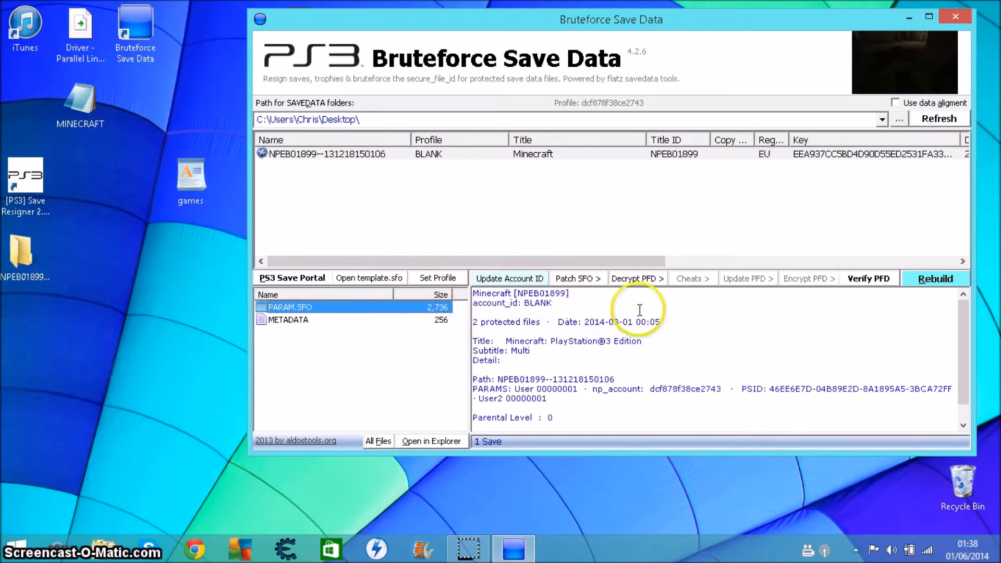
{"action": "mouse_move", "coordinate": [485, 292]}
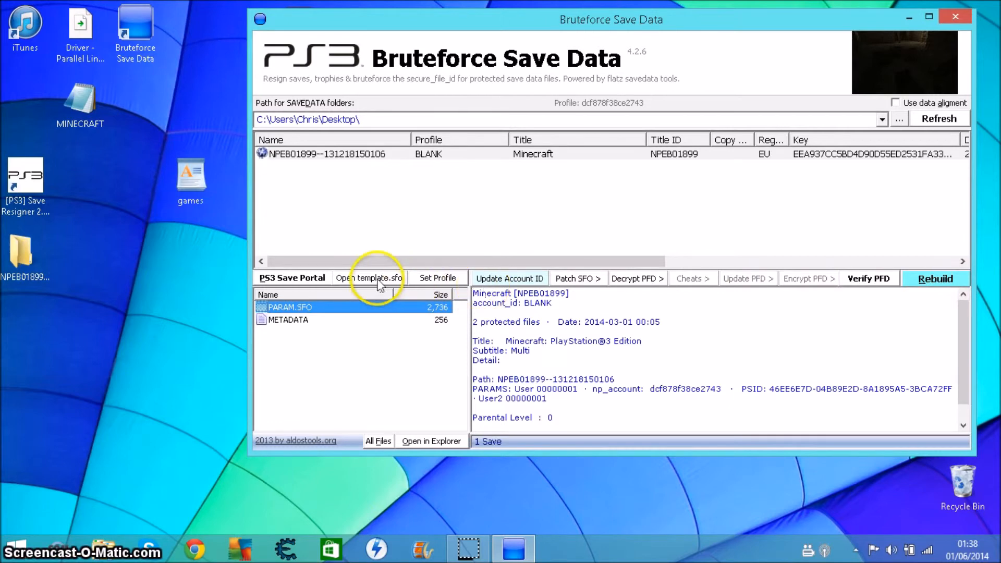
{"action": "left_click", "coordinate": [374, 278]}
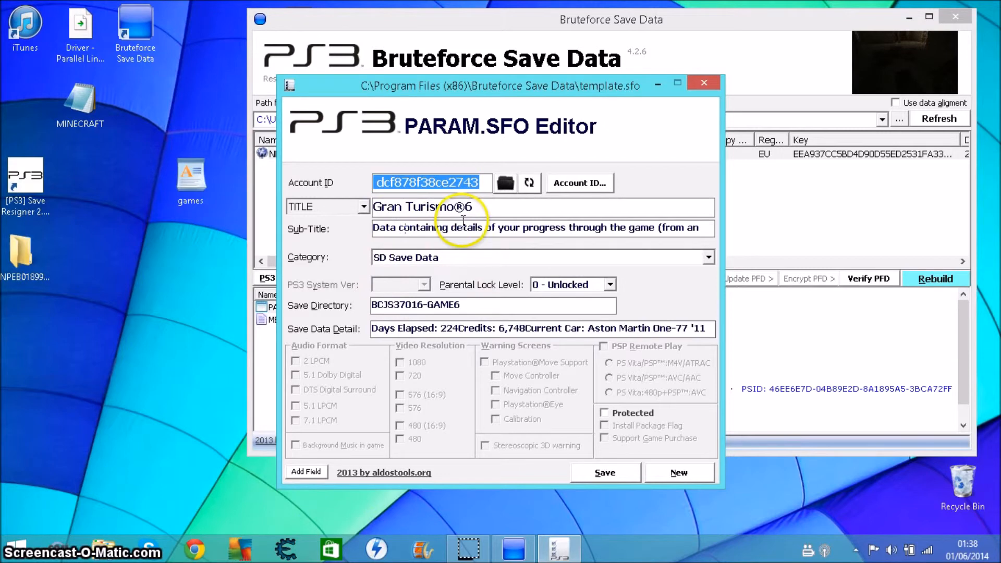
{"action": "mouse_move", "coordinate": [671, 155]}
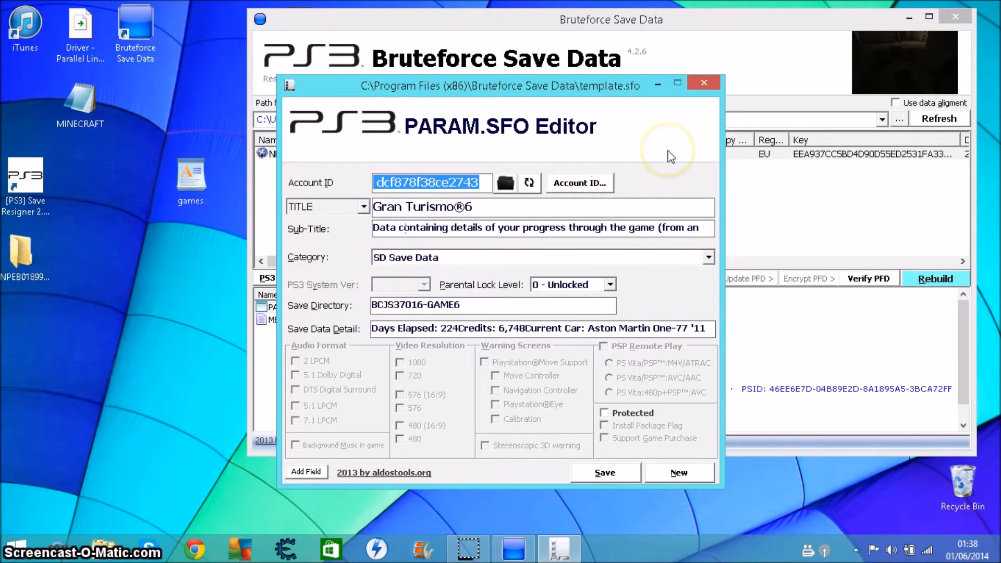
{"action": "left_click", "coordinate": [705, 84]}
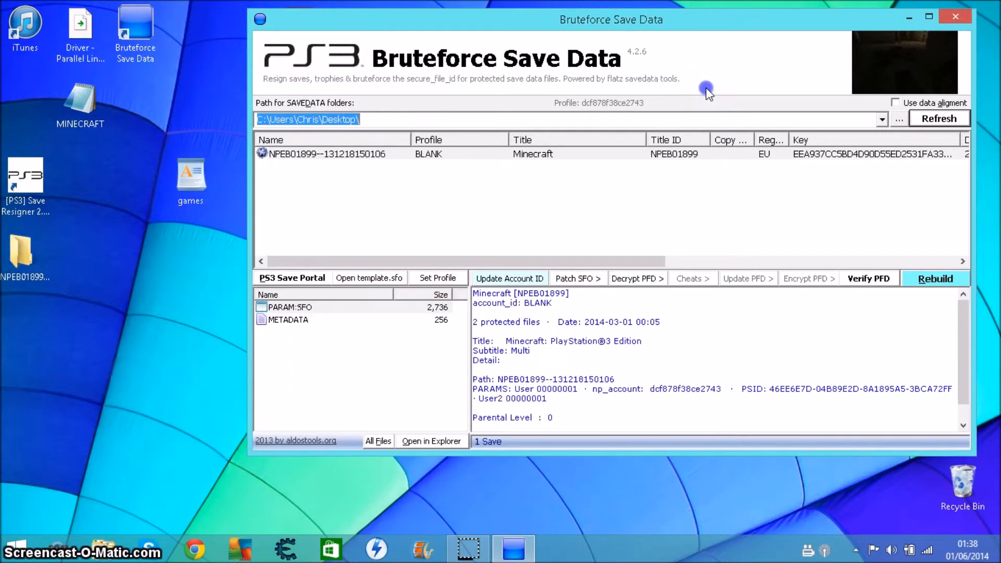
{"action": "mouse_move", "coordinate": [748, 163]}
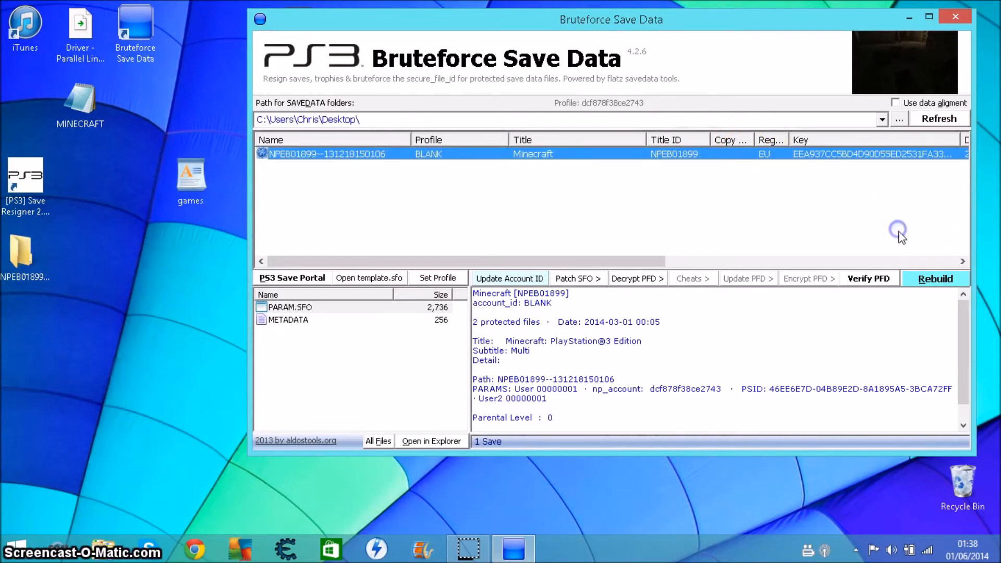
{"action": "left_click", "coordinate": [934, 278]}
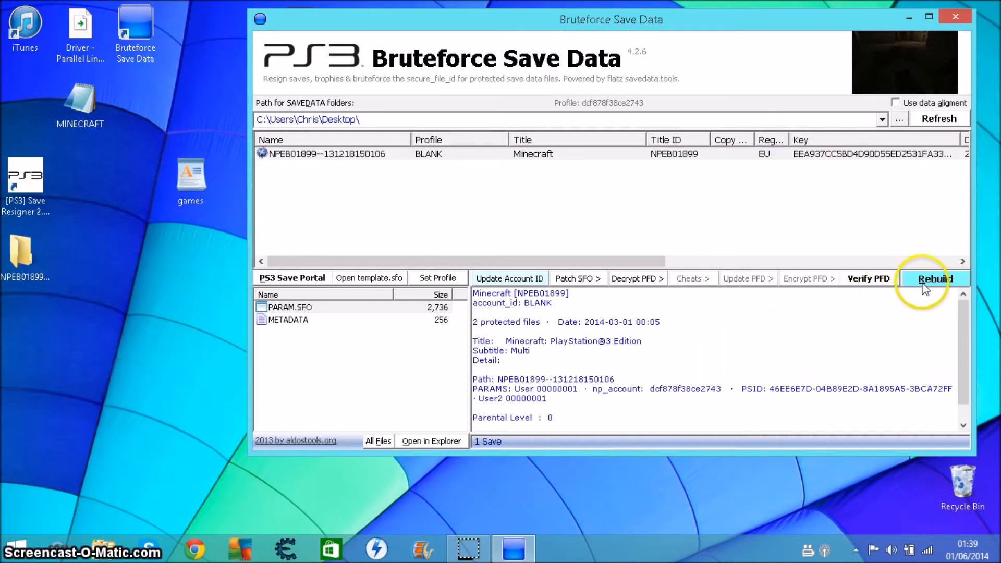
Rebuild the Minecraft save with the profile and inspect its PARAM.SFO now showing Gran Turismo 6 details
{"action": "left_click", "coordinate": [935, 279]}
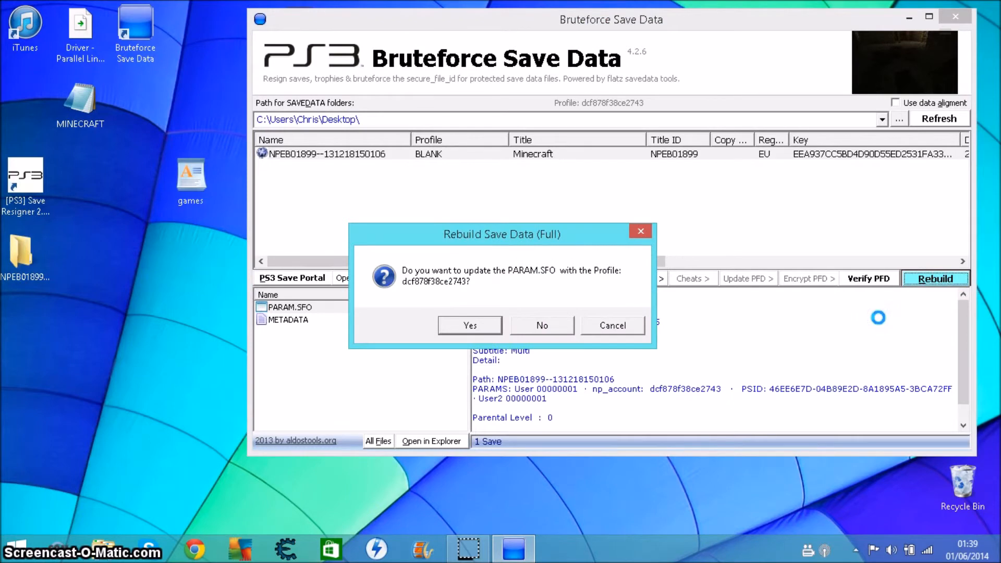
{"action": "left_click", "coordinate": [470, 325]}
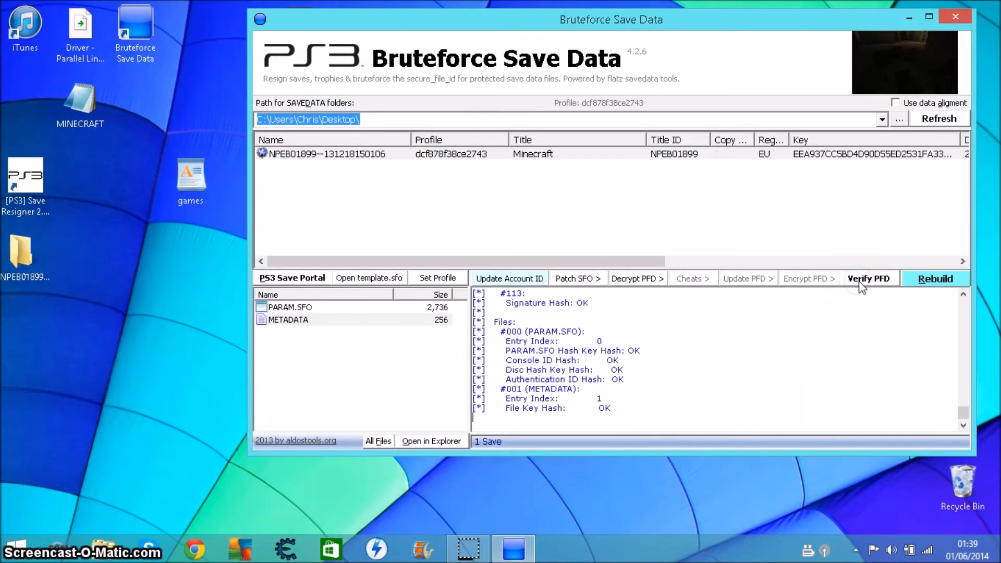
{"action": "left_click", "coordinate": [291, 306]}
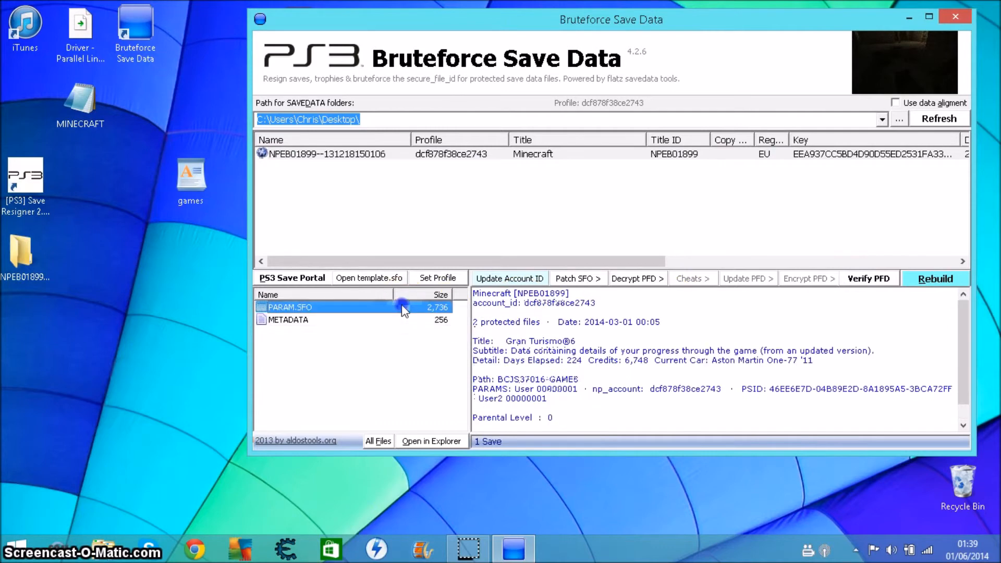
{"action": "double_click", "coordinate": [290, 307]}
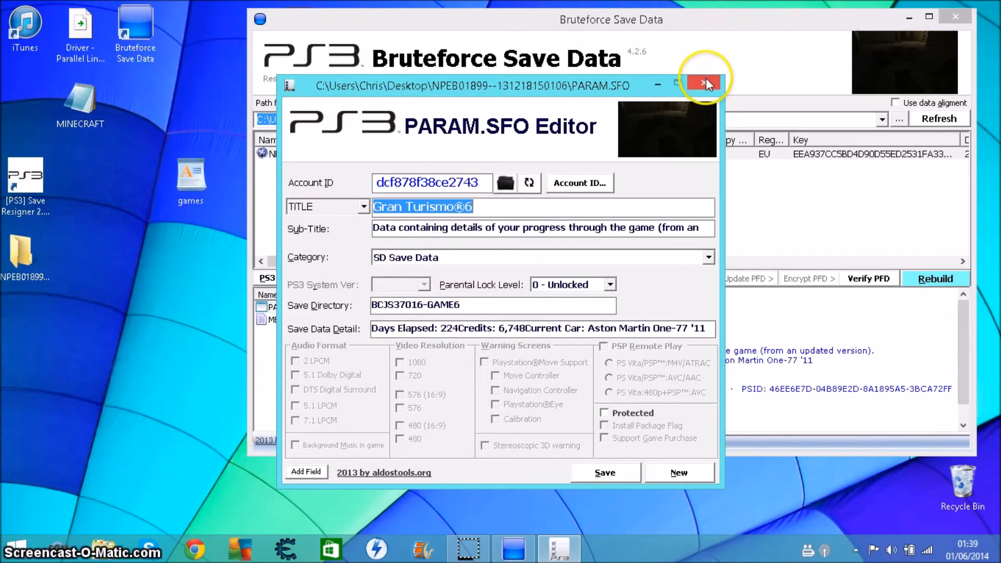
{"action": "left_click", "coordinate": [705, 83]}
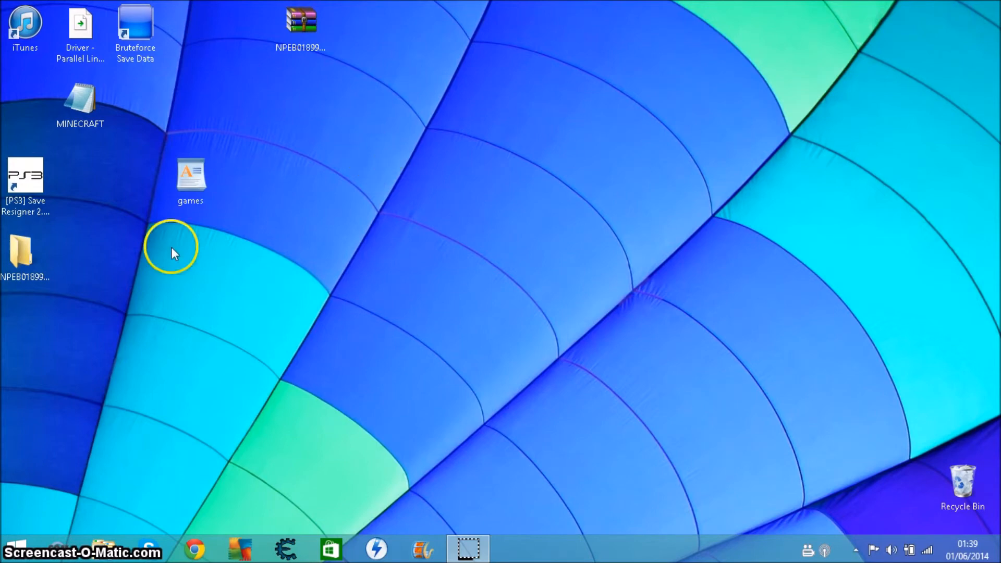
View the rebuilt PARAM.SFO and its backup copy, which still shows the Minecraft details, then close
{"action": "left_click", "coordinate": [27, 255]}
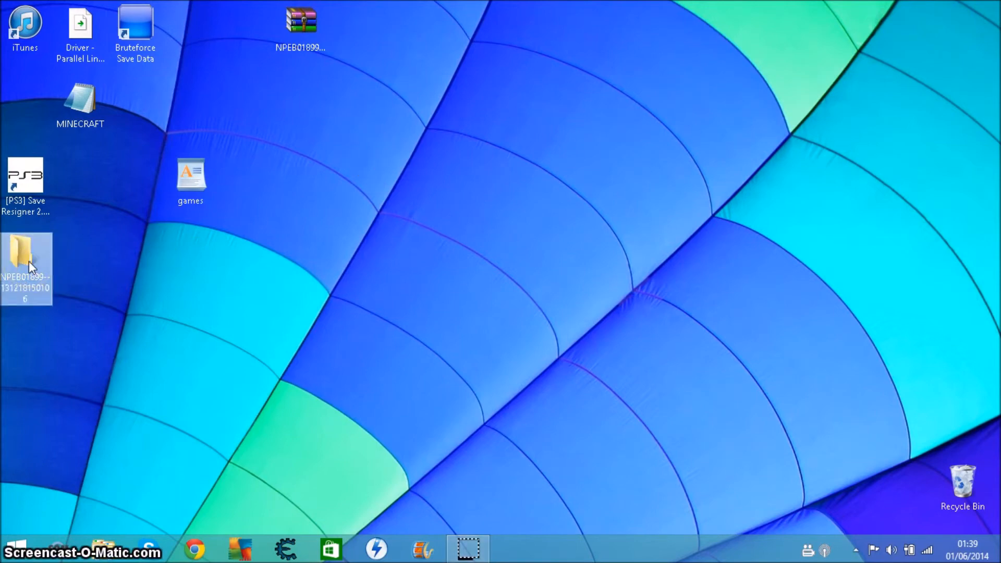
{"action": "double_click", "coordinate": [27, 261]}
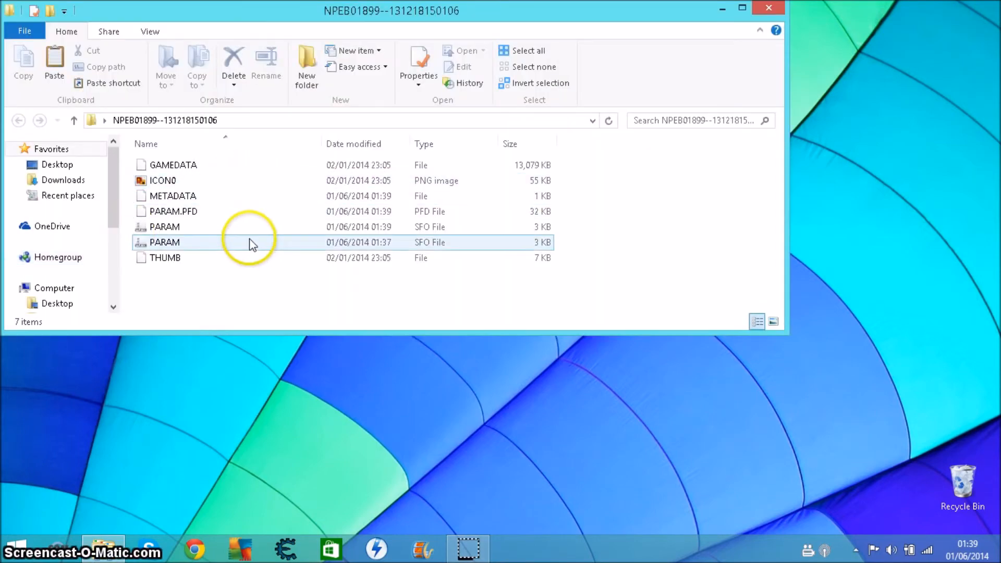
{"action": "double_click", "coordinate": [163, 242]}
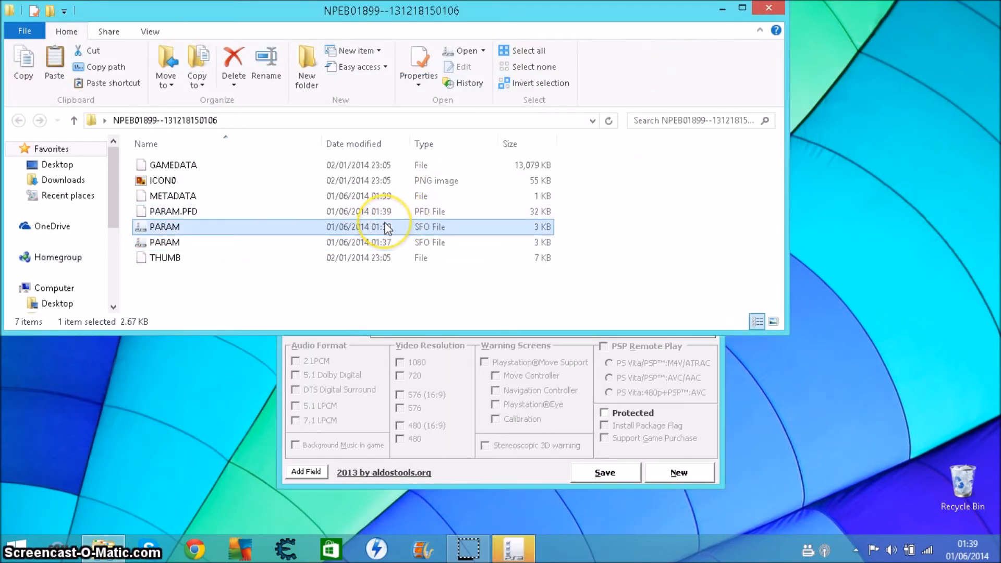
{"action": "double_click", "coordinate": [164, 227]}
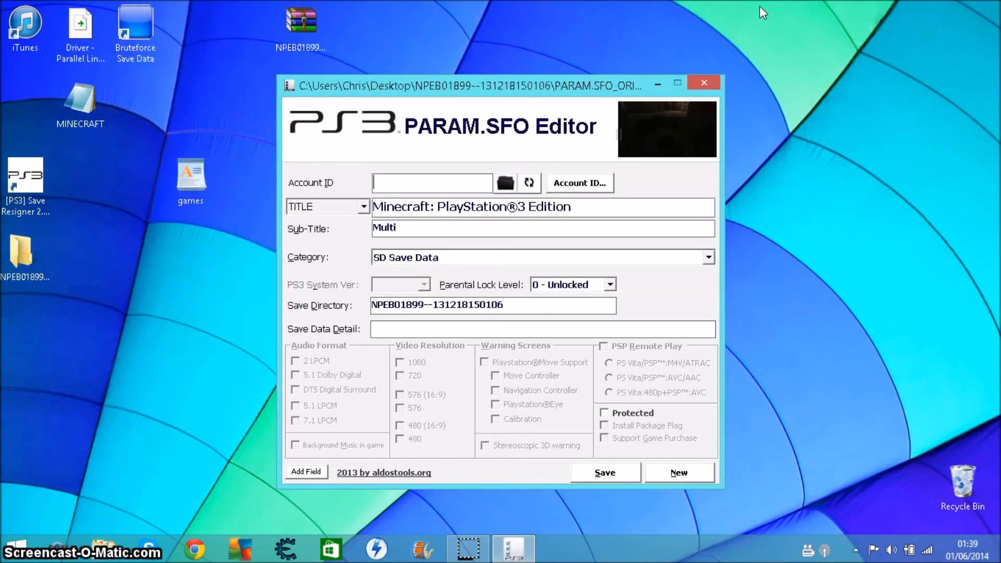
{"action": "left_click", "coordinate": [704, 83]}
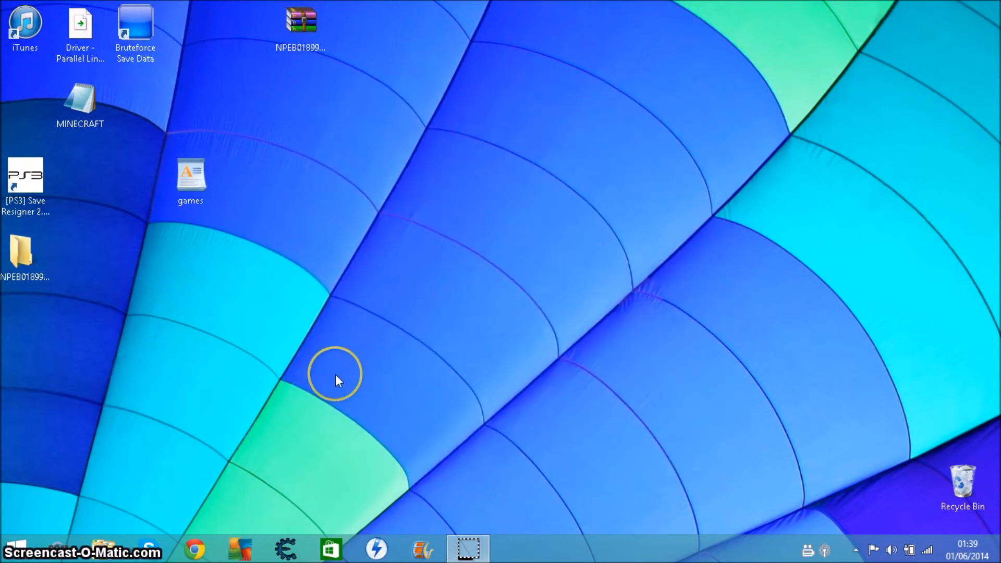
{"action": "left_click", "coordinate": [337, 373]}
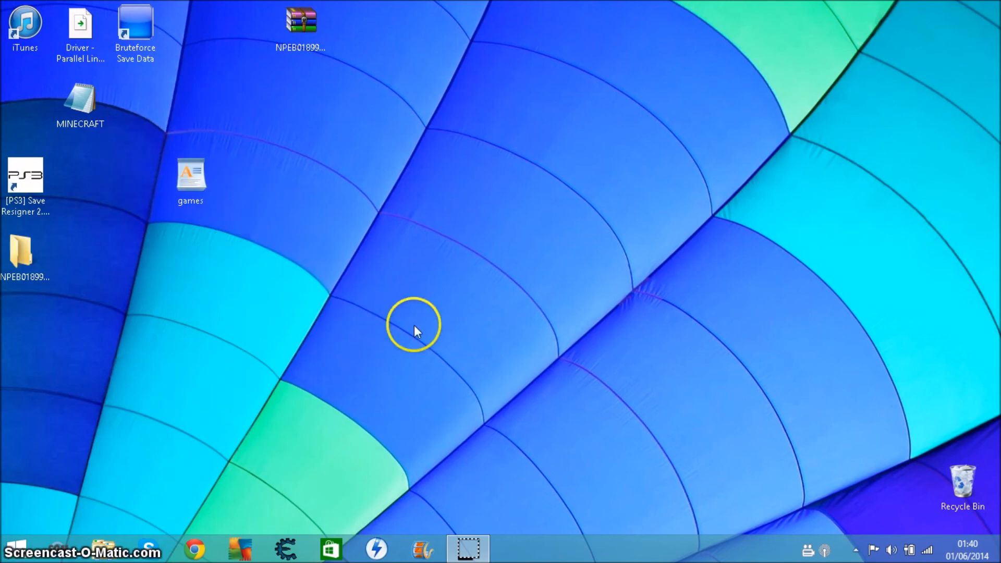
{"action": "mouse_move", "coordinate": [297, 343]}
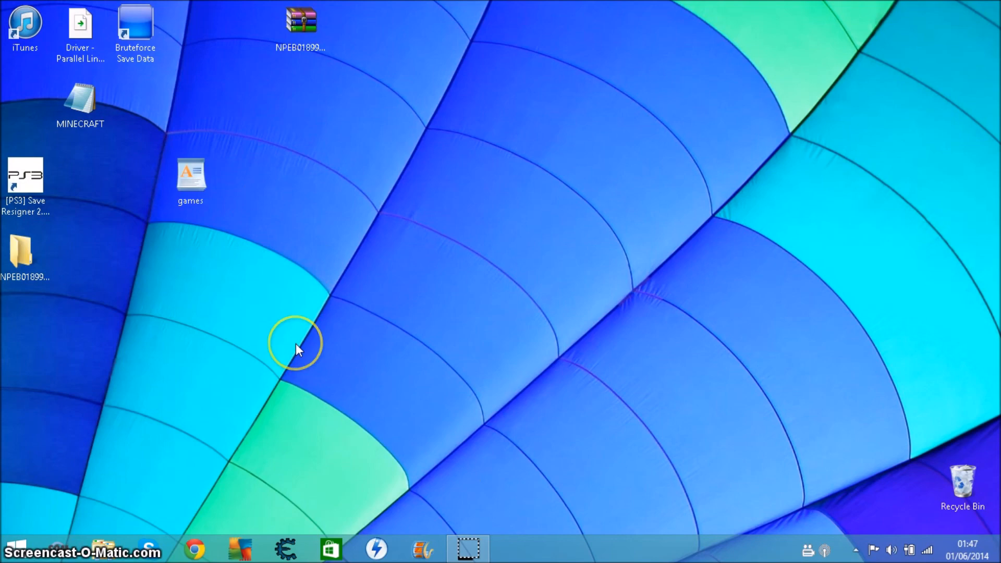